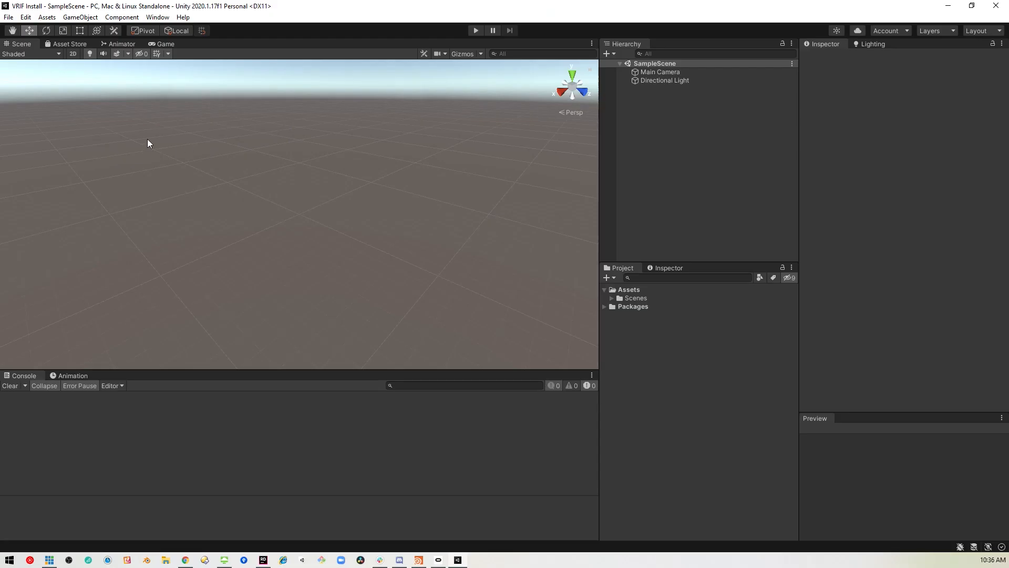
Step: Show the Package Manager listing packages from My Assets
click(162, 17)
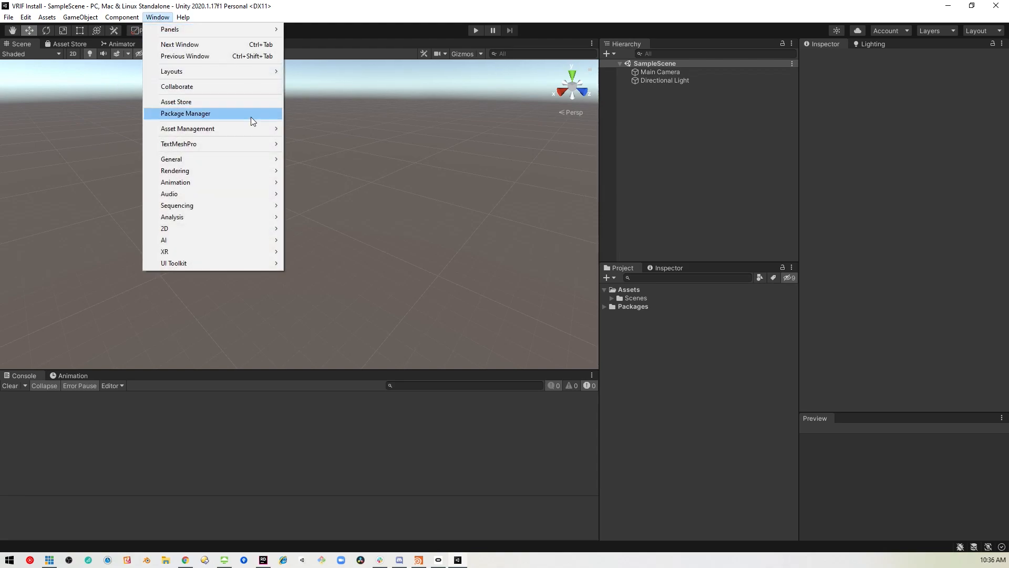
click(185, 113)
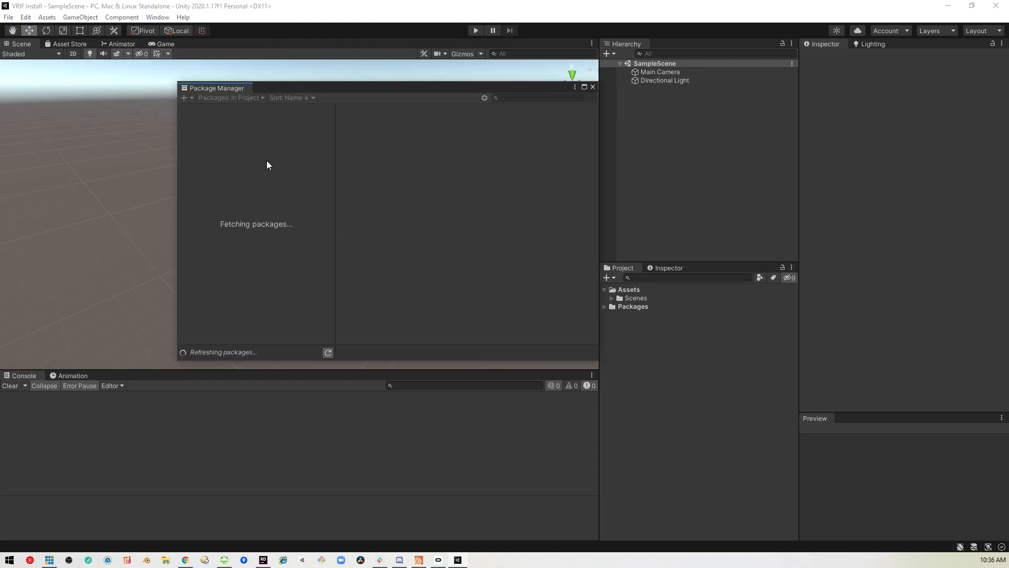
mouse_move(254, 121)
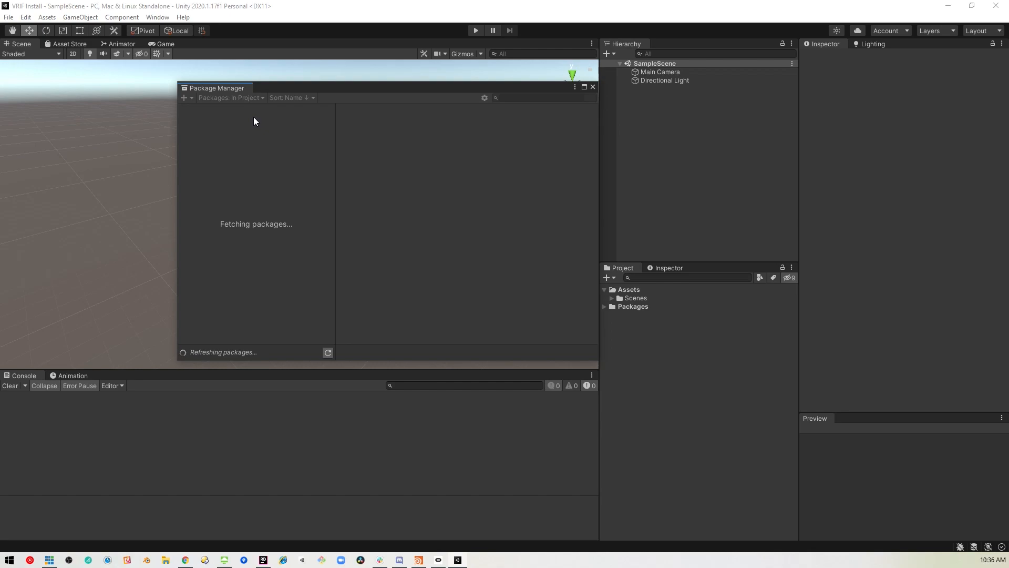
mouse_move(231, 117)
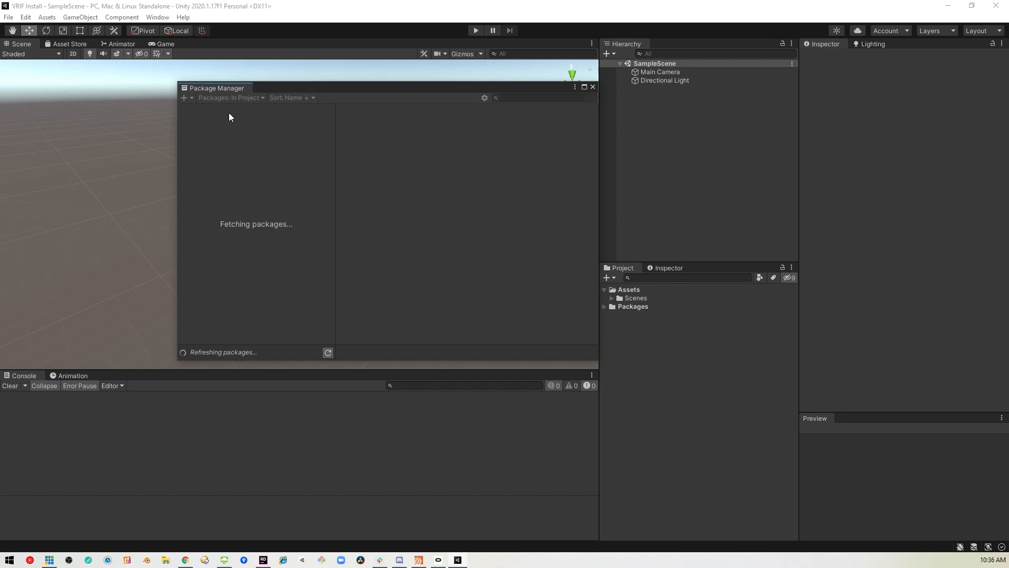
click(231, 97)
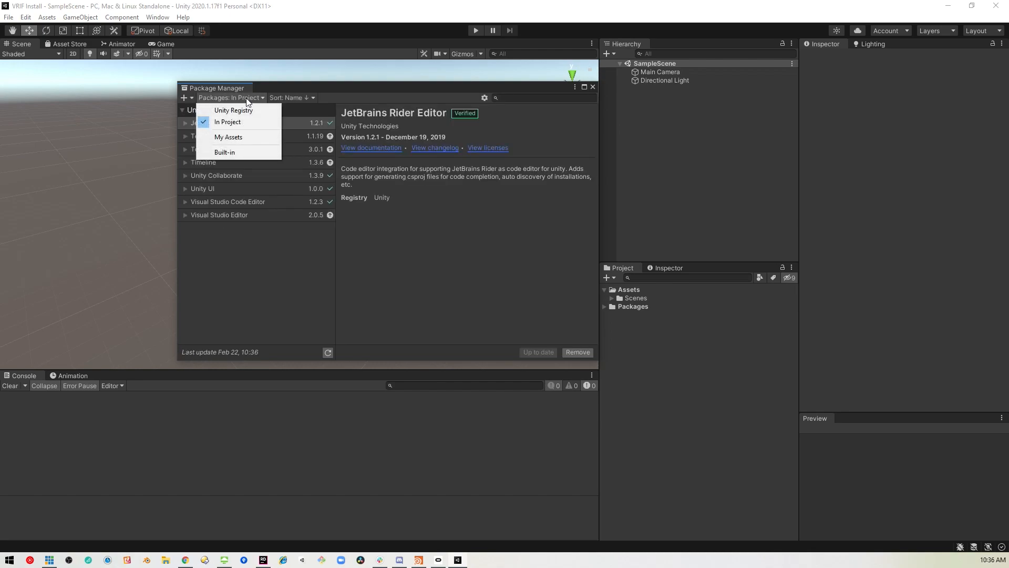
click(230, 137)
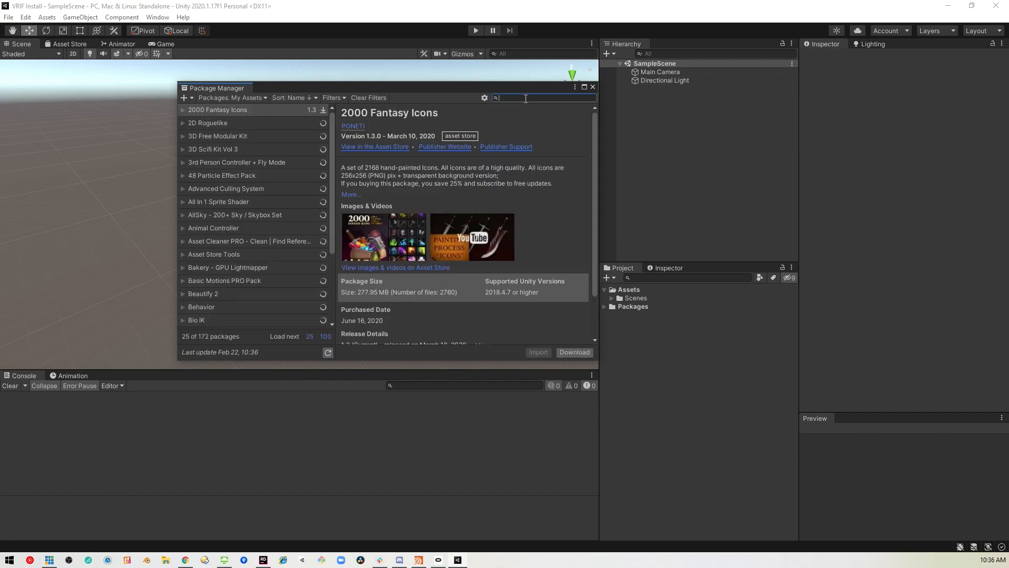
Step: Filter by 'frame', choose VR Interaction Framework and start its import
text(frame)
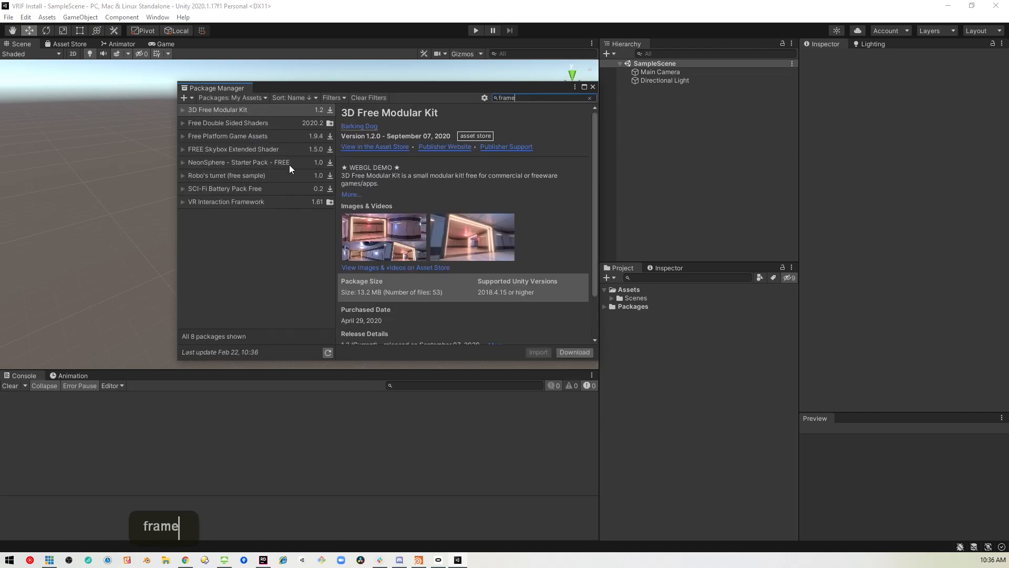
click(225, 201)
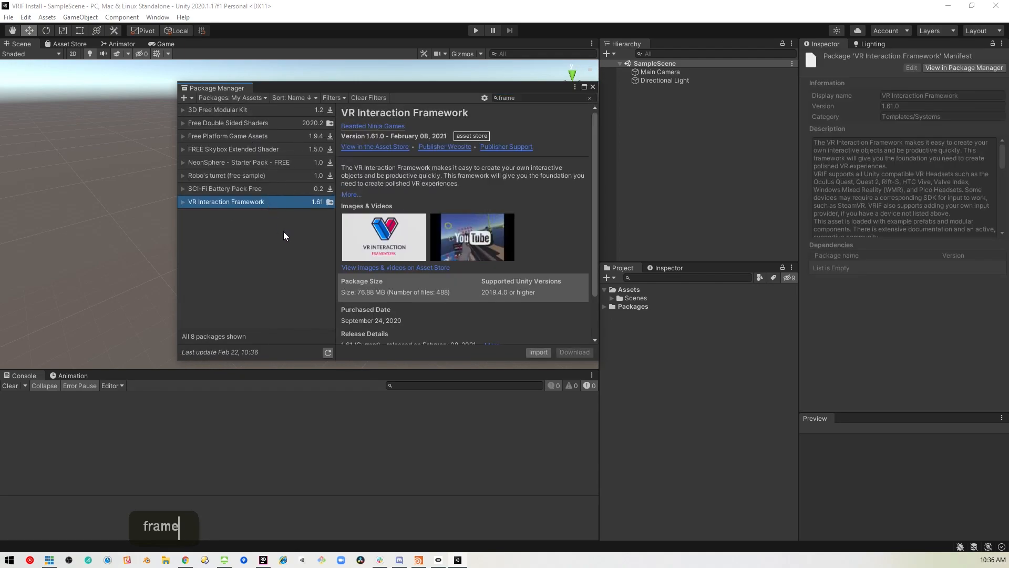
click(539, 352)
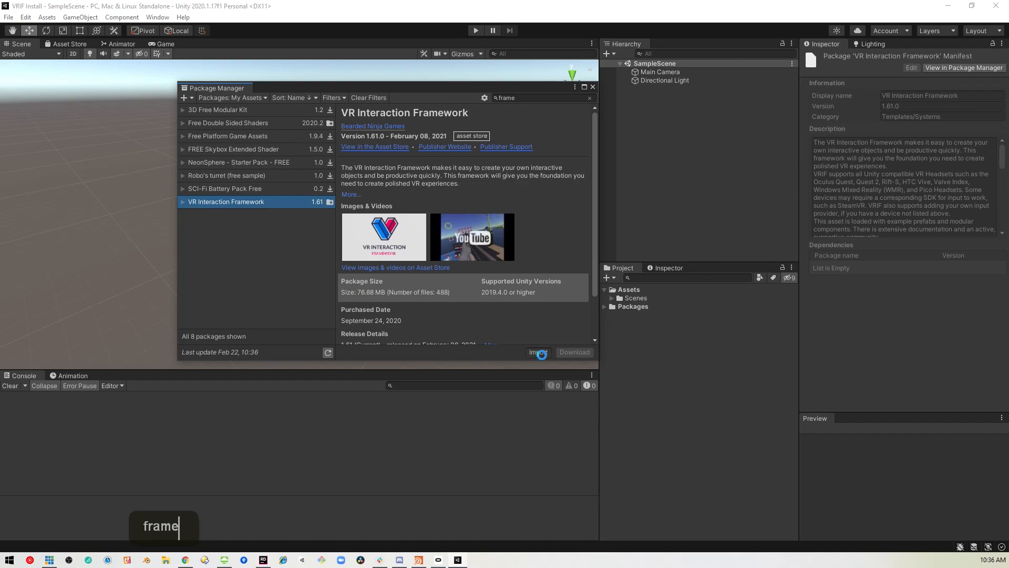
Step: Import VR Interaction Framework, accepting the project-settings overwrite and the full package contents
click(538, 352)
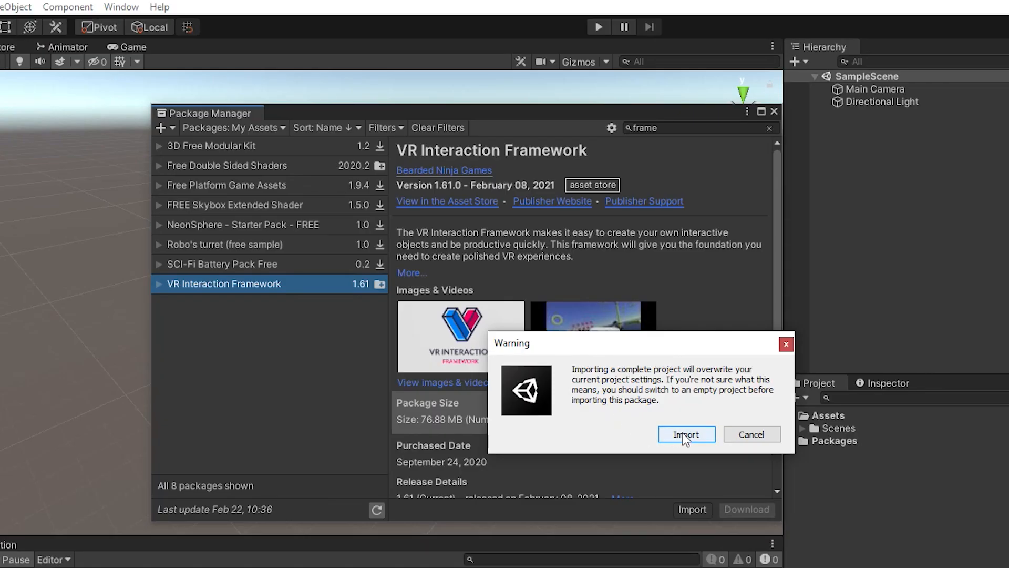
click(685, 434)
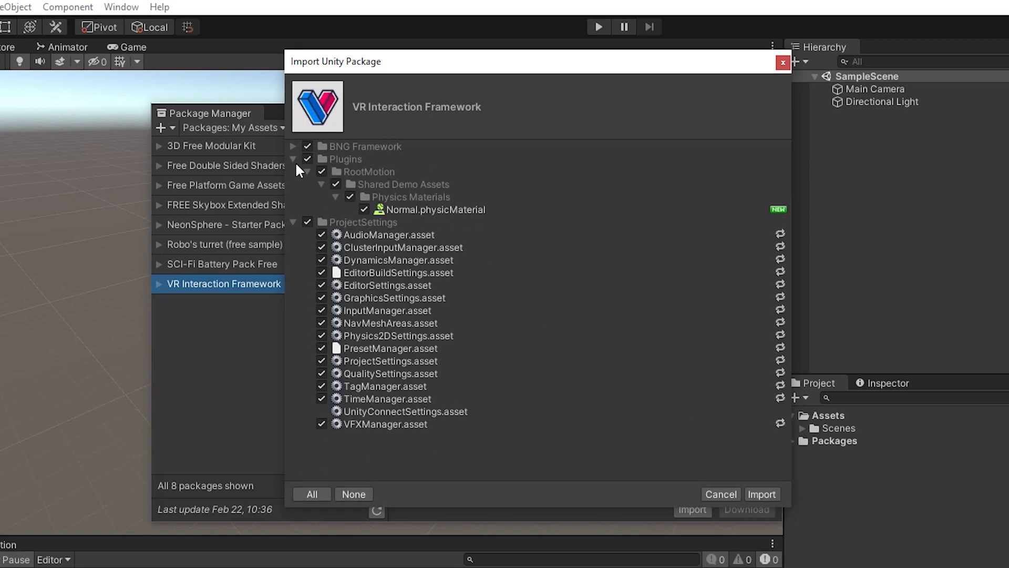
click(293, 159)
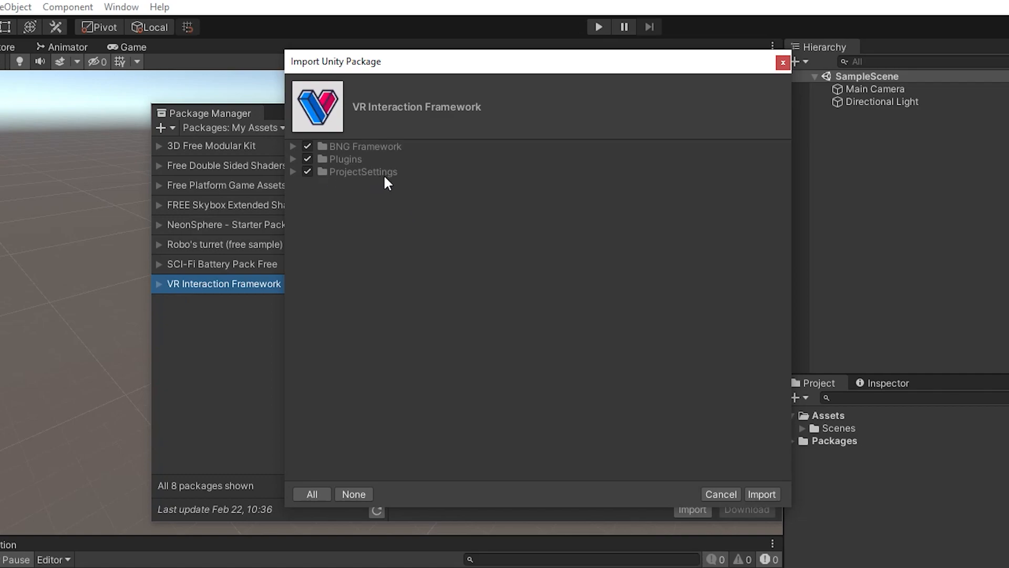
mouse_move(312, 195)
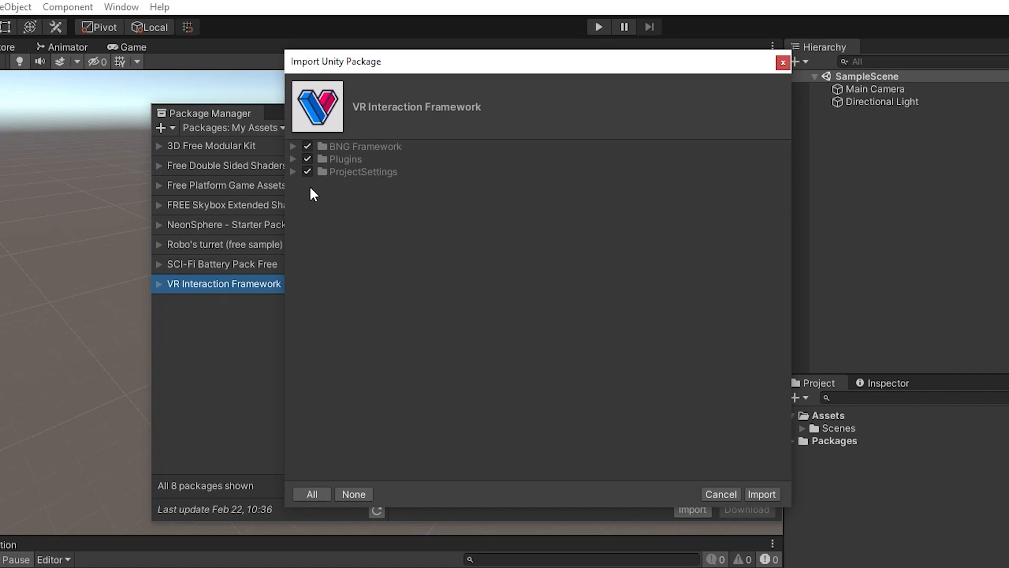
mouse_move(299, 181)
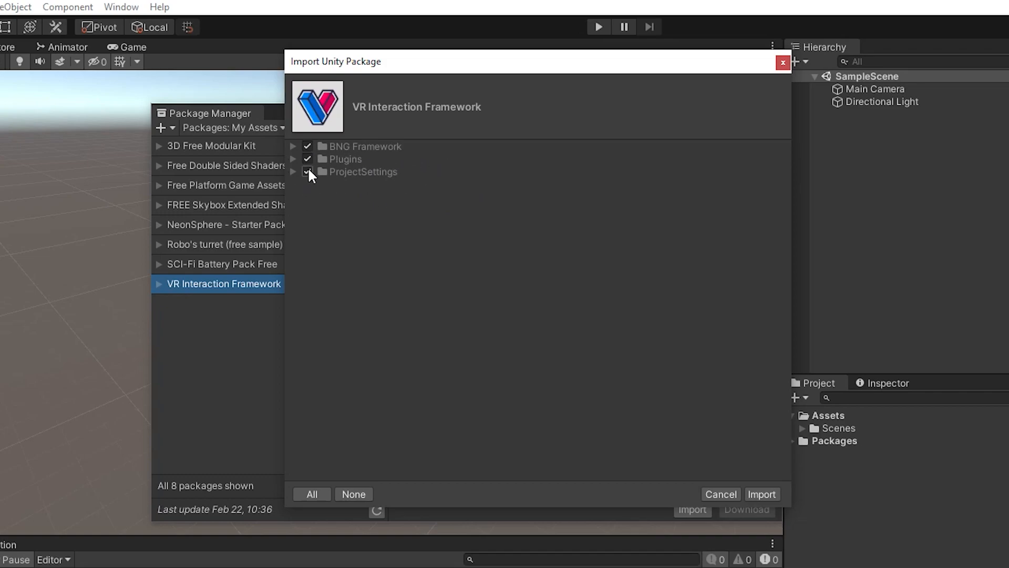
click(762, 494)
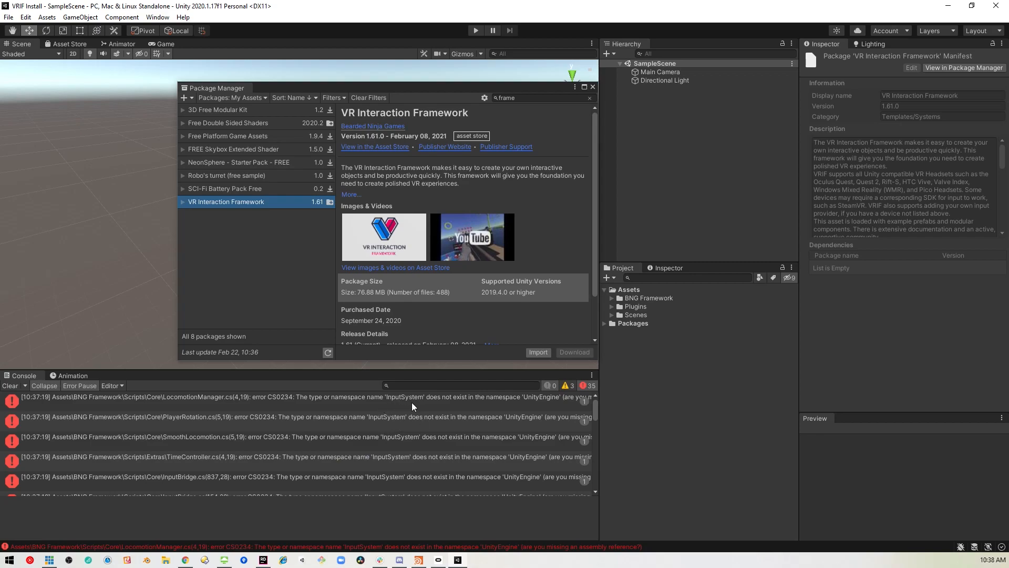
Step: Install the Input System package from the Unity Registry, declining the backends restart prompt
click(231, 97)
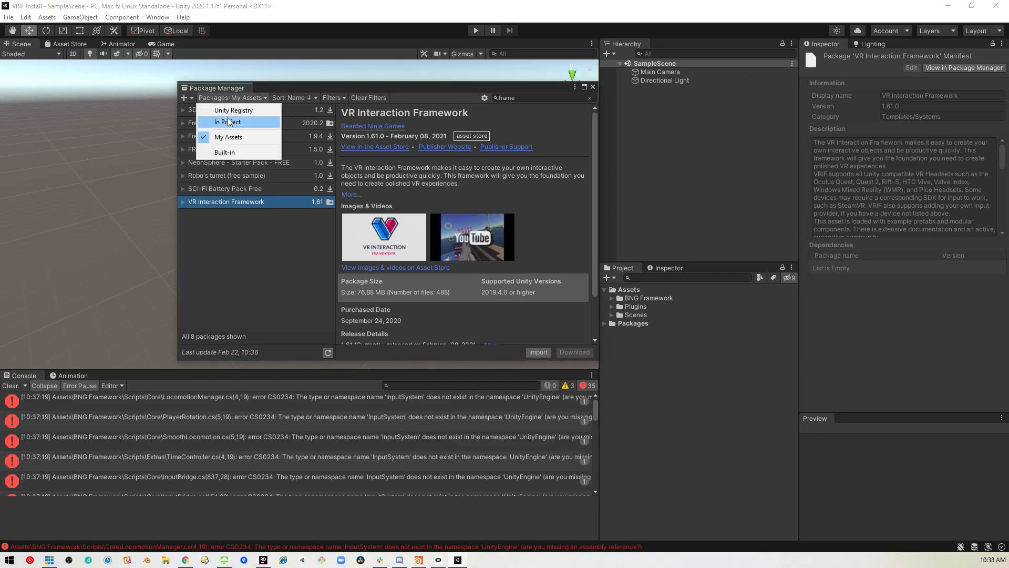
click(233, 111)
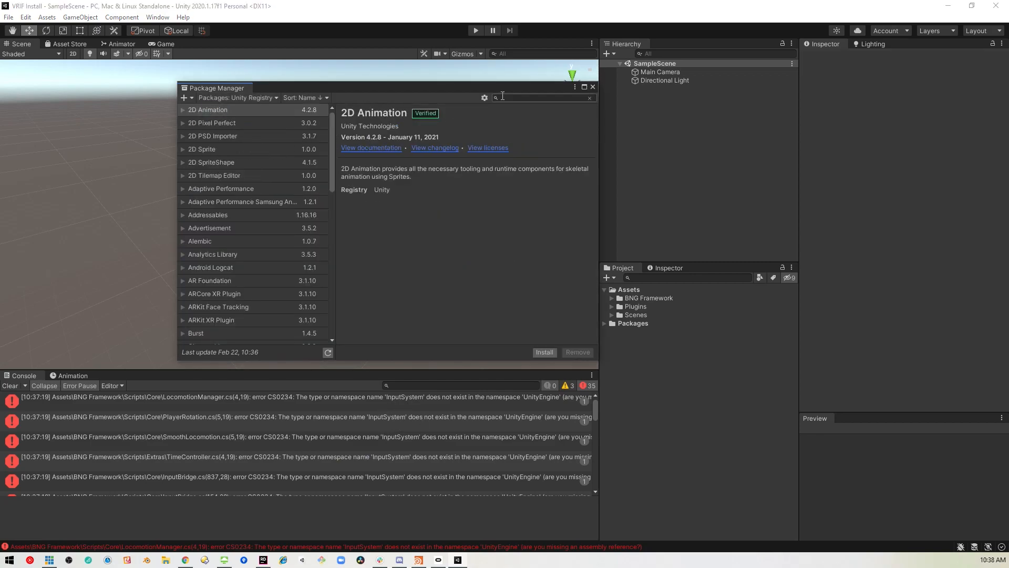
text(input)
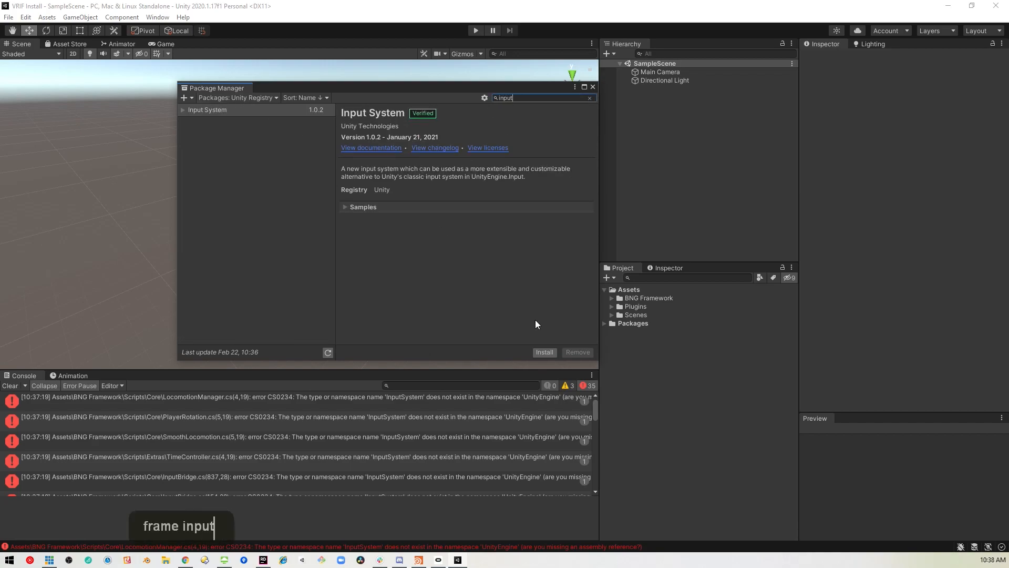
click(545, 352)
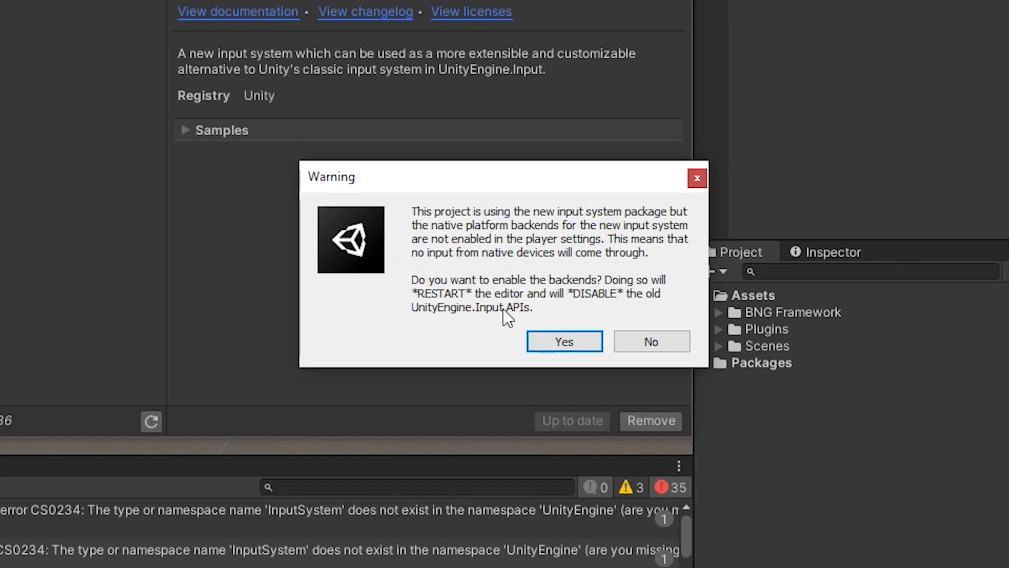
mouse_move(622, 259)
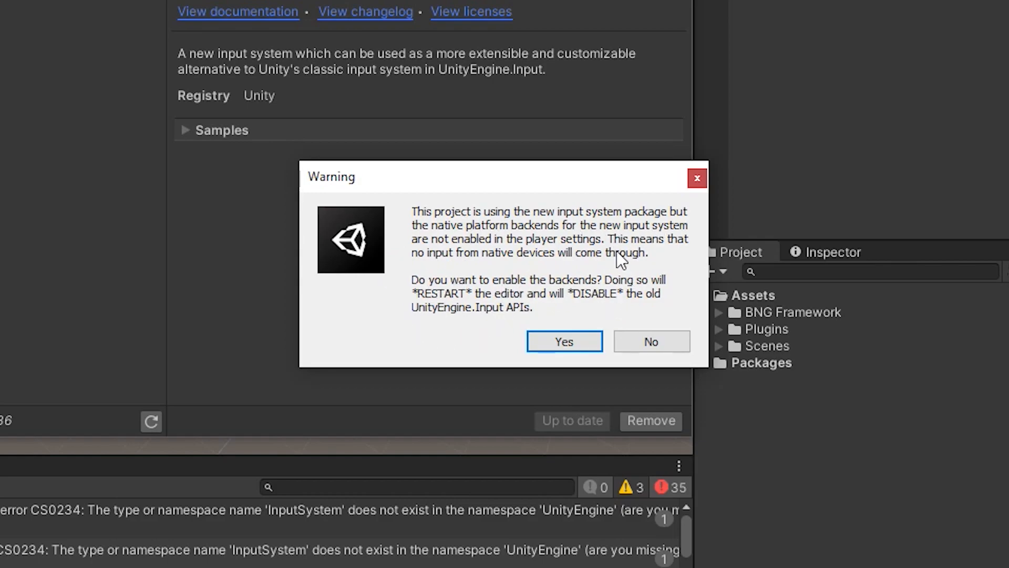
mouse_move(518, 247)
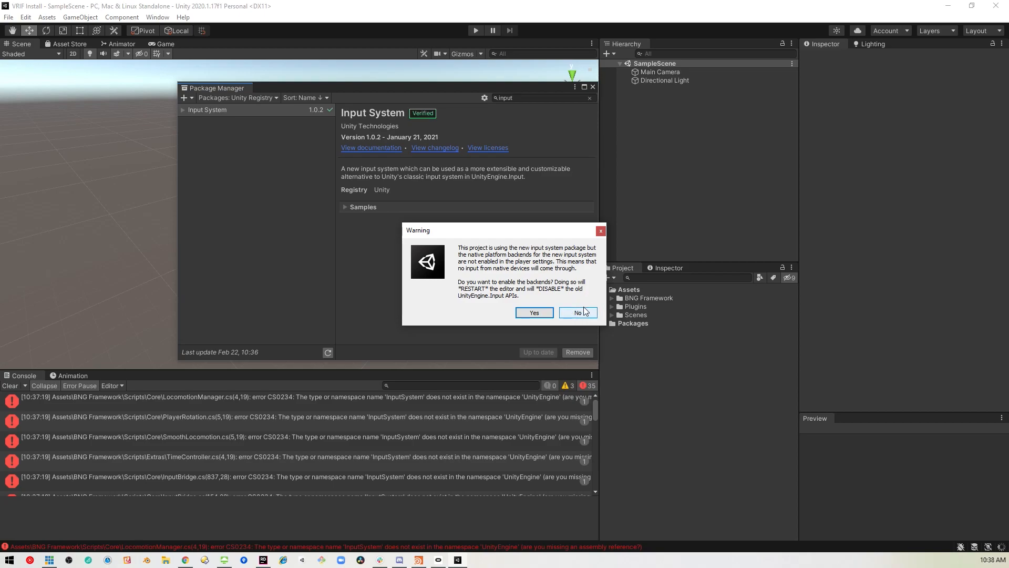
click(577, 312)
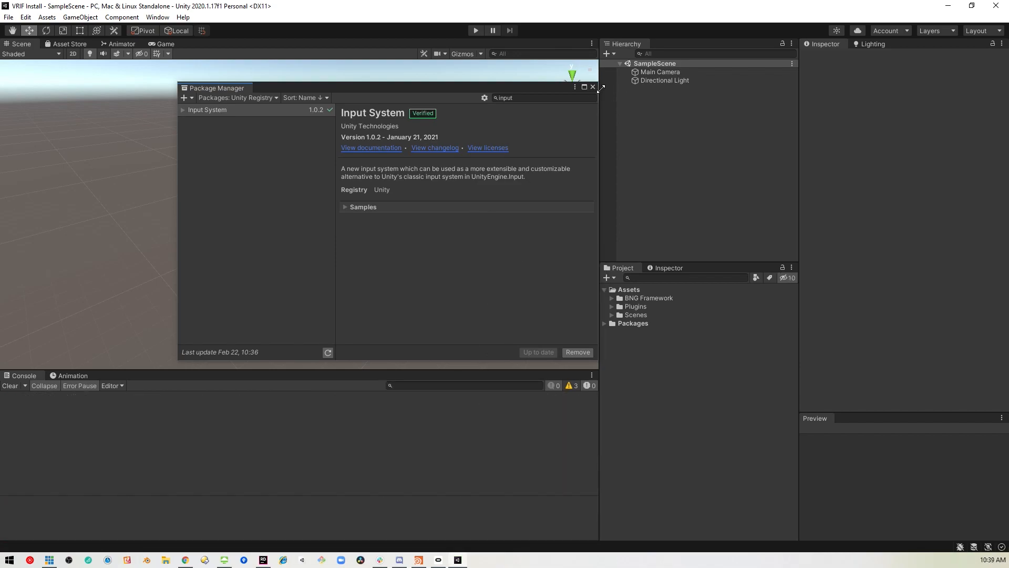
Step: In Project Settings > Player, switch Active Input Handling to Both
click(27, 19)
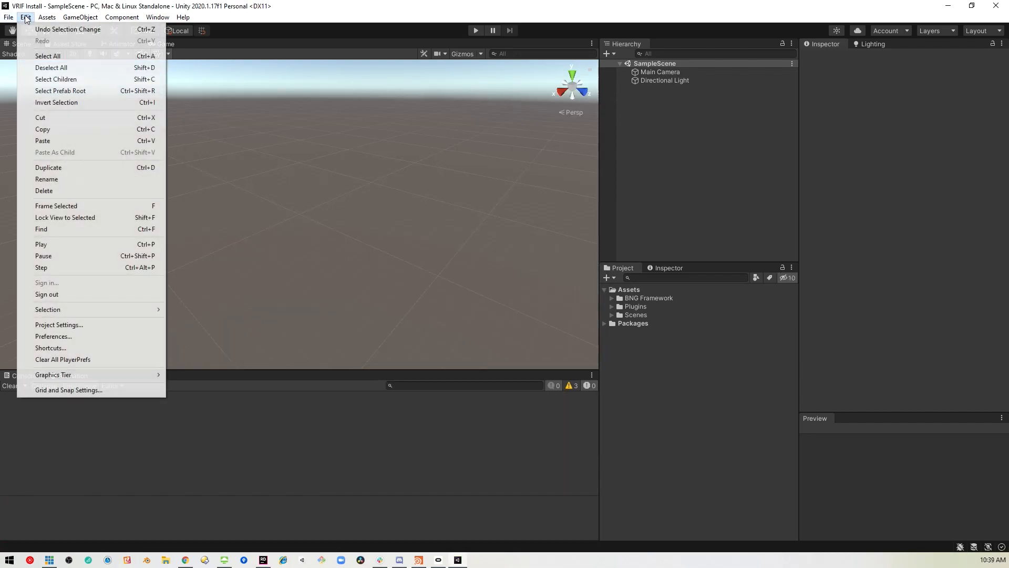
click(59, 325)
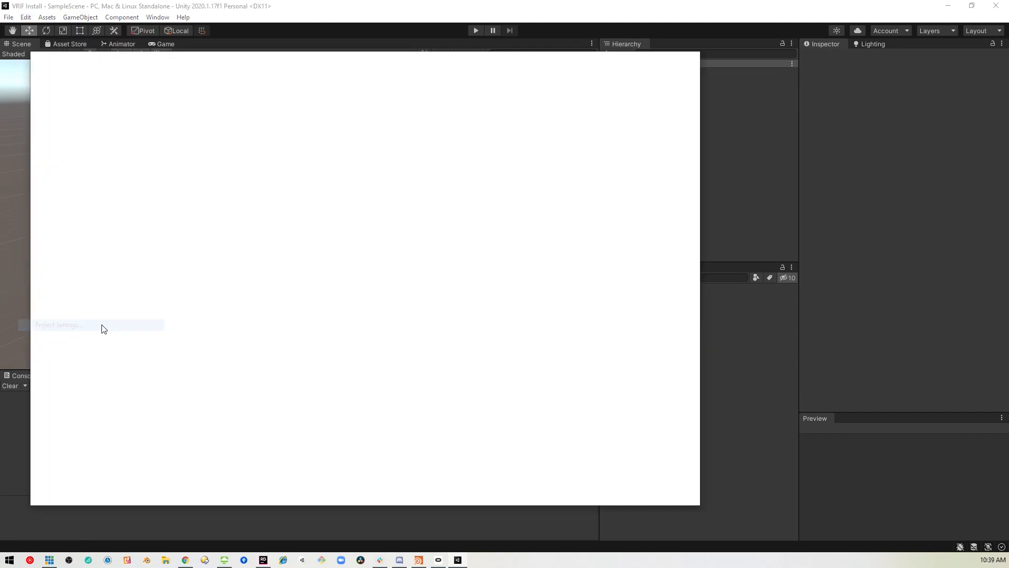
click(58, 324)
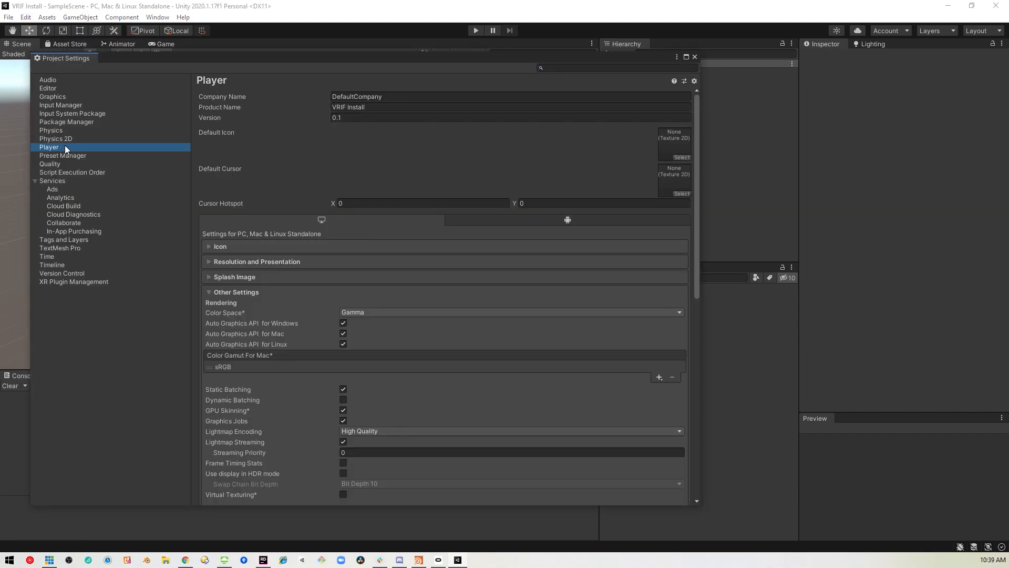
scroll(down, 3)
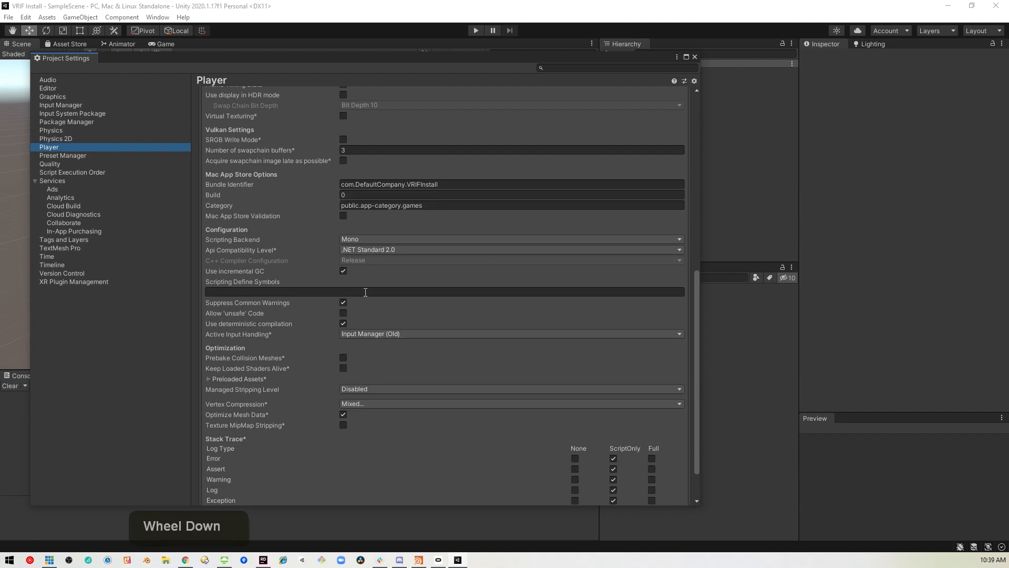
click(510, 334)
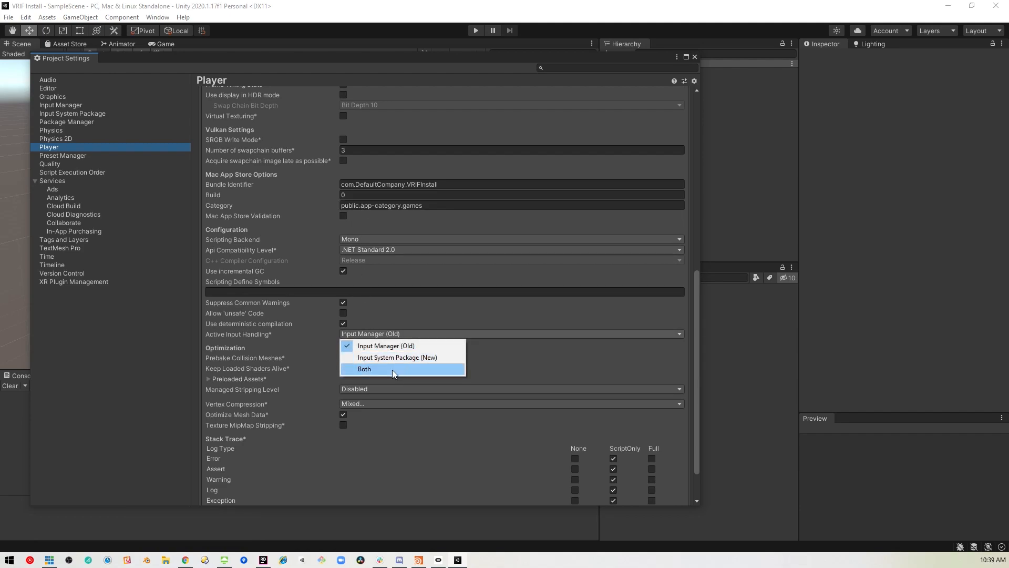
mouse_move(412, 372)
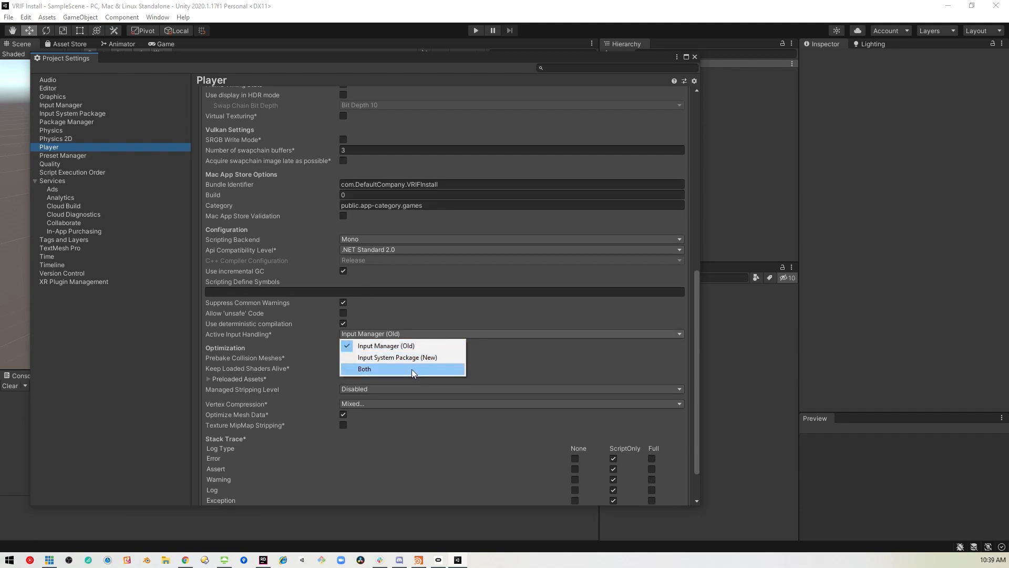
mouse_move(391, 373)
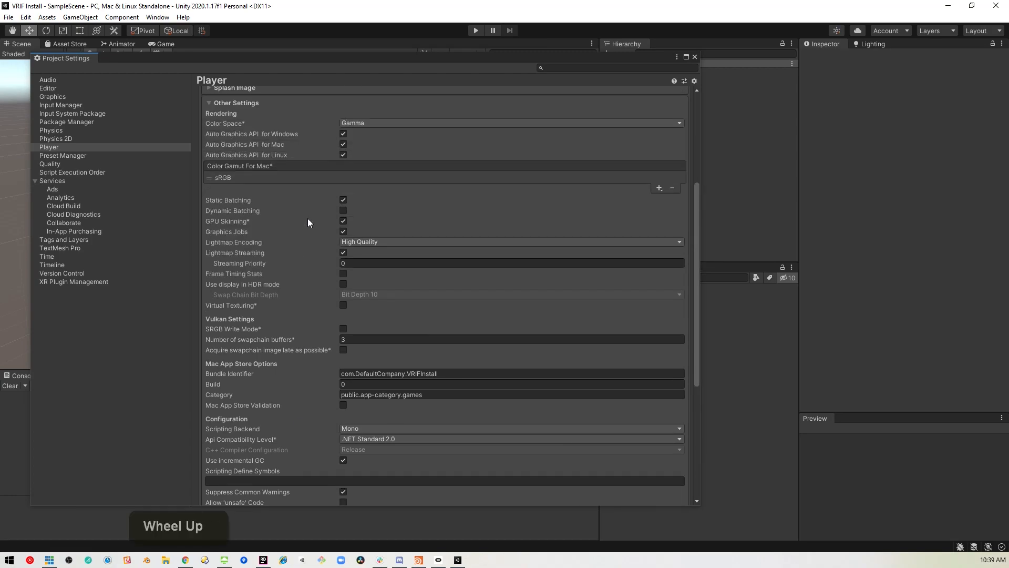
scroll(down, 3)
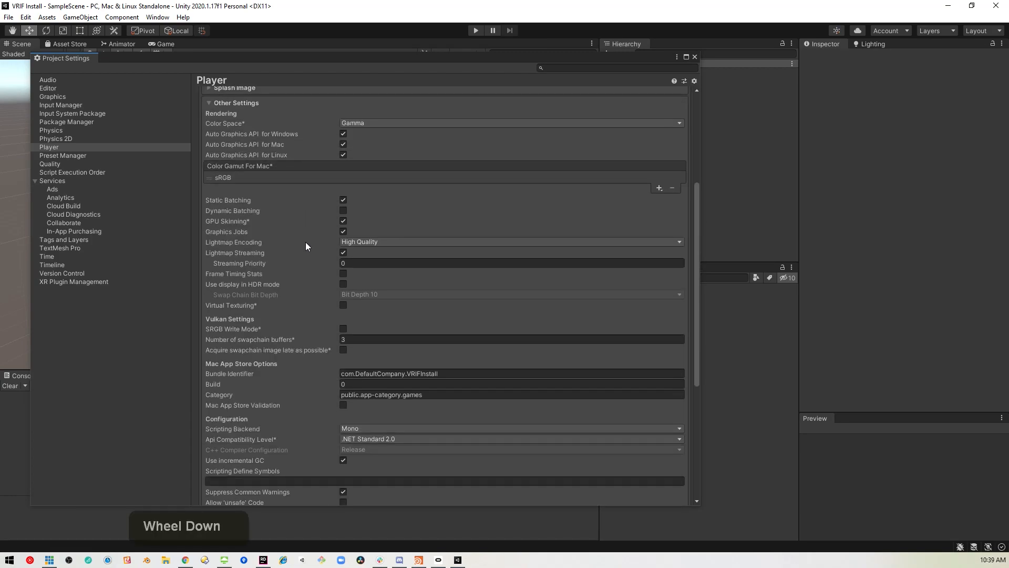
scroll(down, 3)
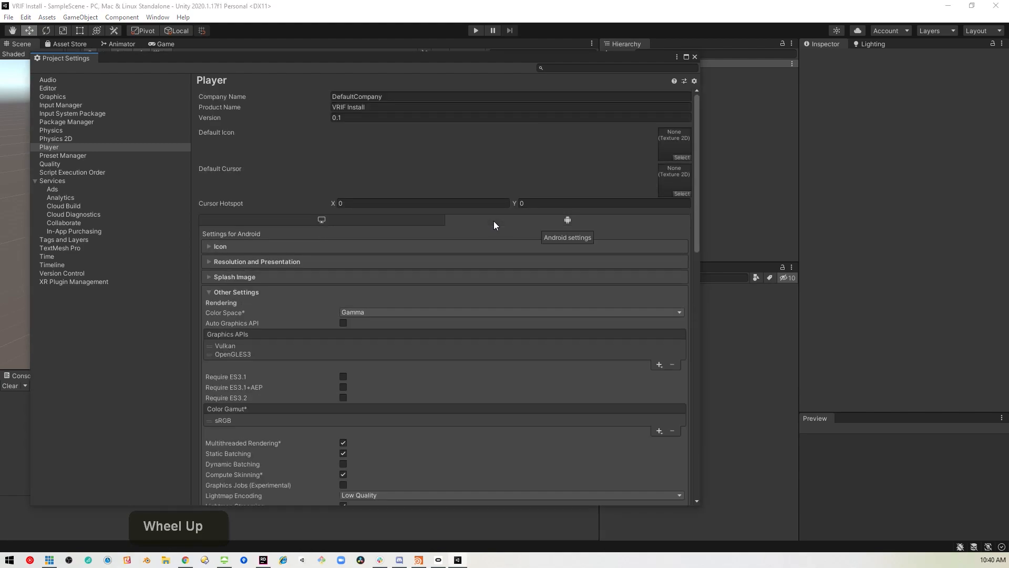
Step: Set Android minimum API level 23 (Marshmallow), IL2CPP scripting backend and ARM64 architecture
scroll(down, 3)
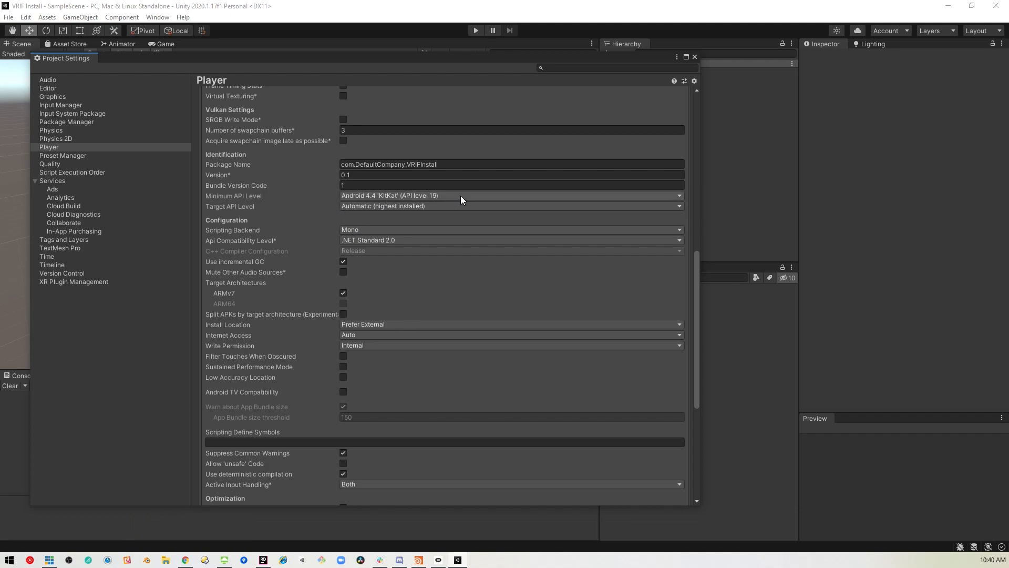
click(511, 196)
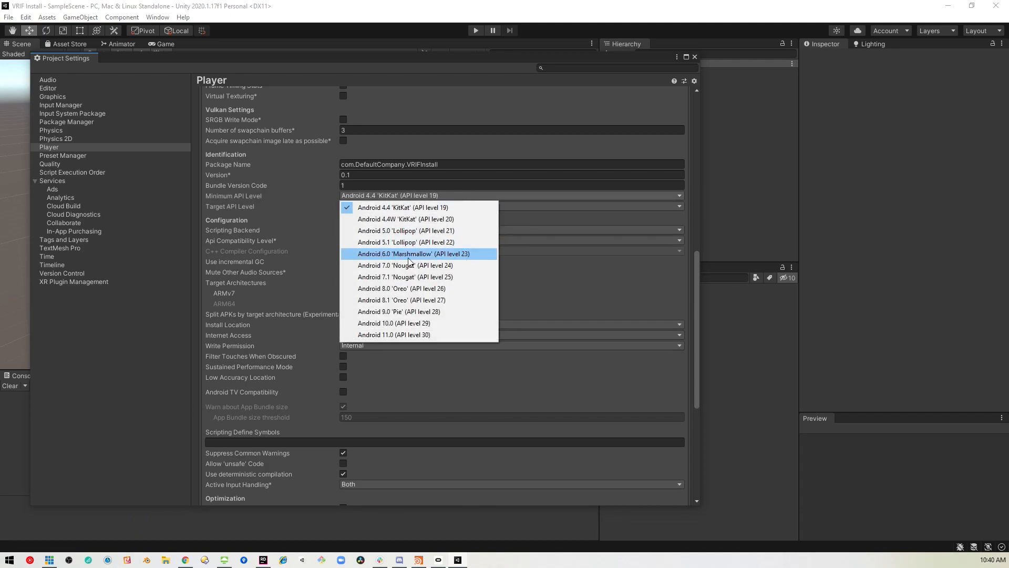
click(406, 253)
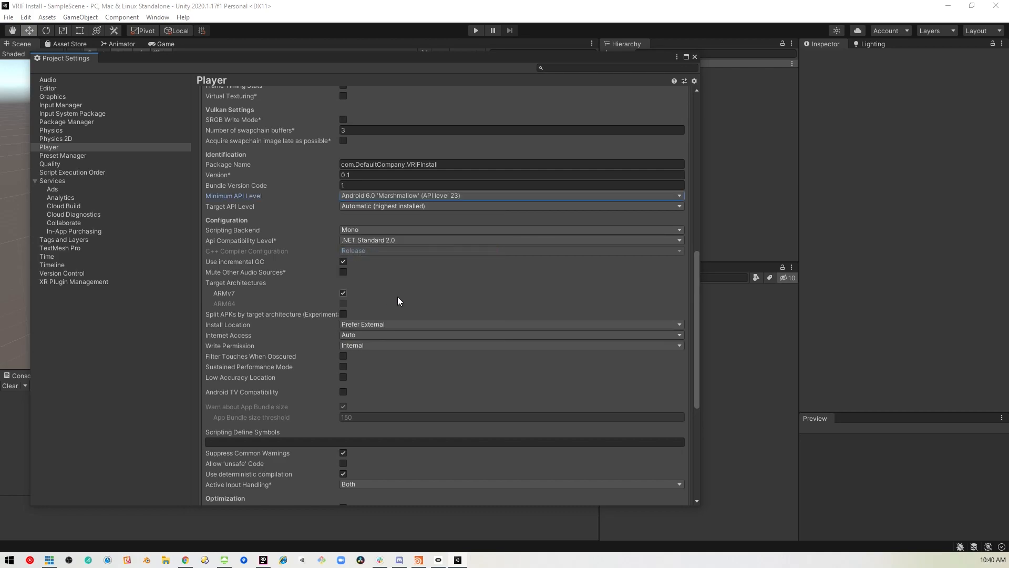
mouse_move(388, 231)
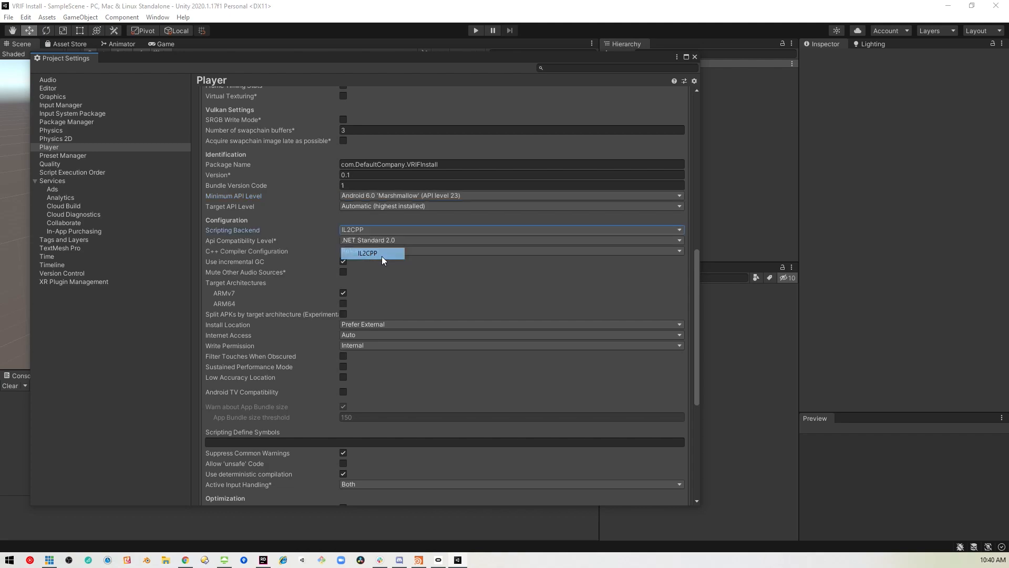
click(368, 252)
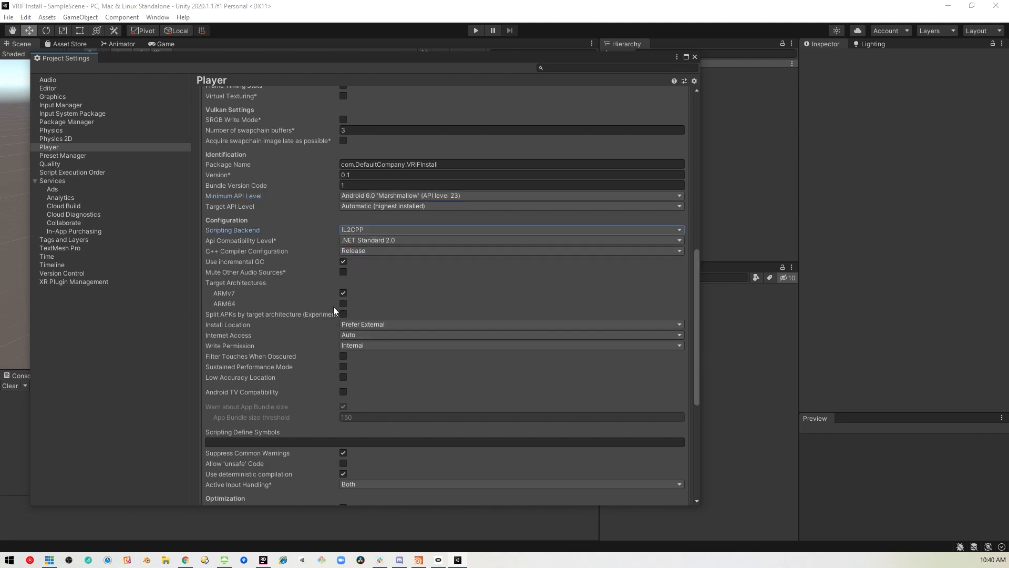
click(343, 303)
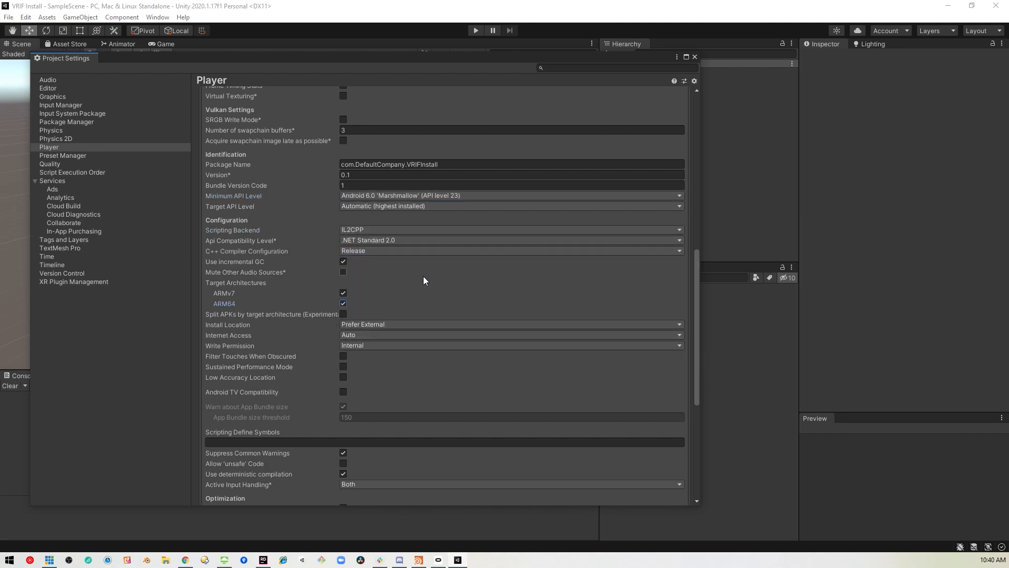
scroll(up, 3)
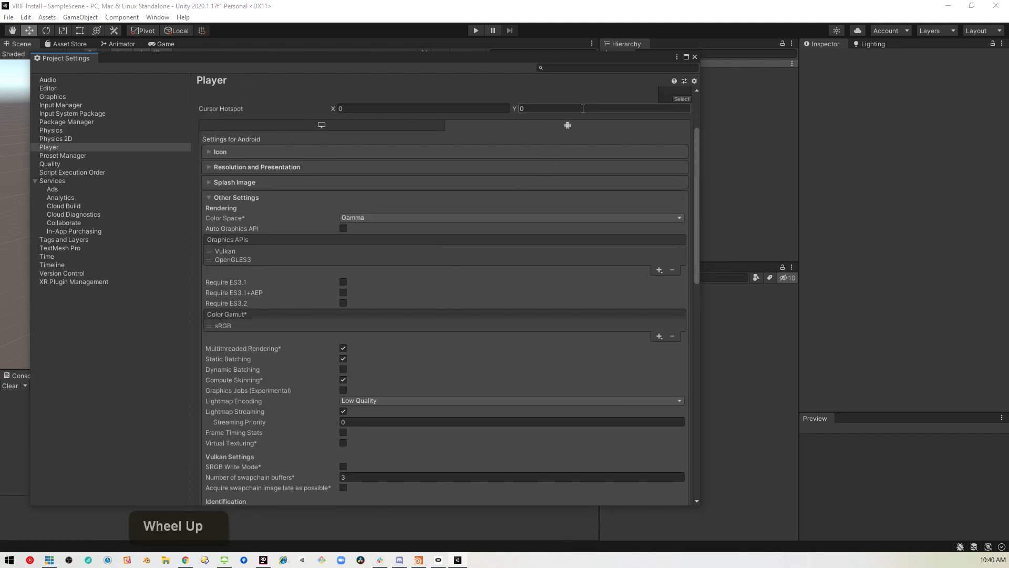
click(695, 57)
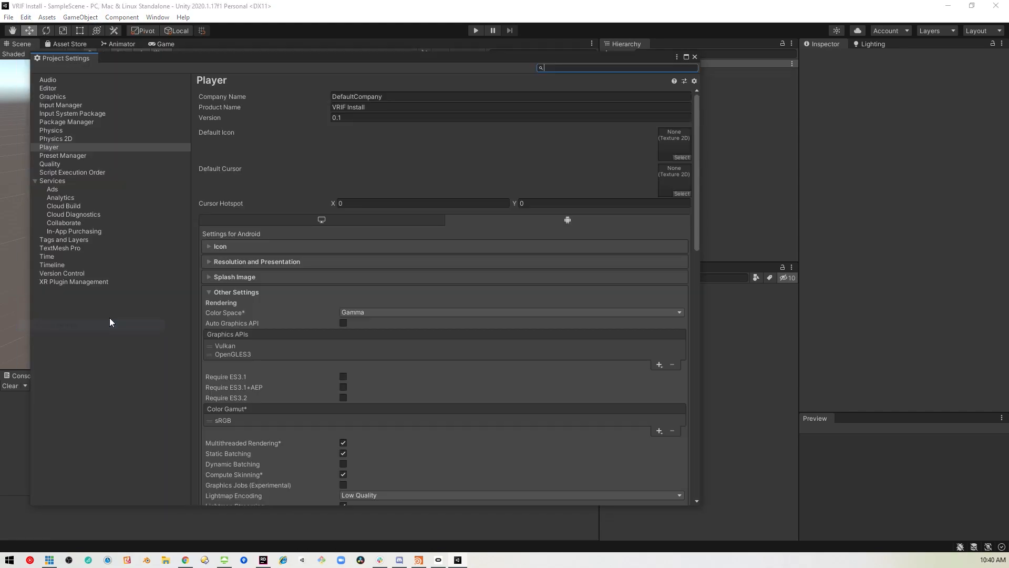
Step: Install XR Plug-in Management with Oculus as provider and close Project Settings
click(73, 282)
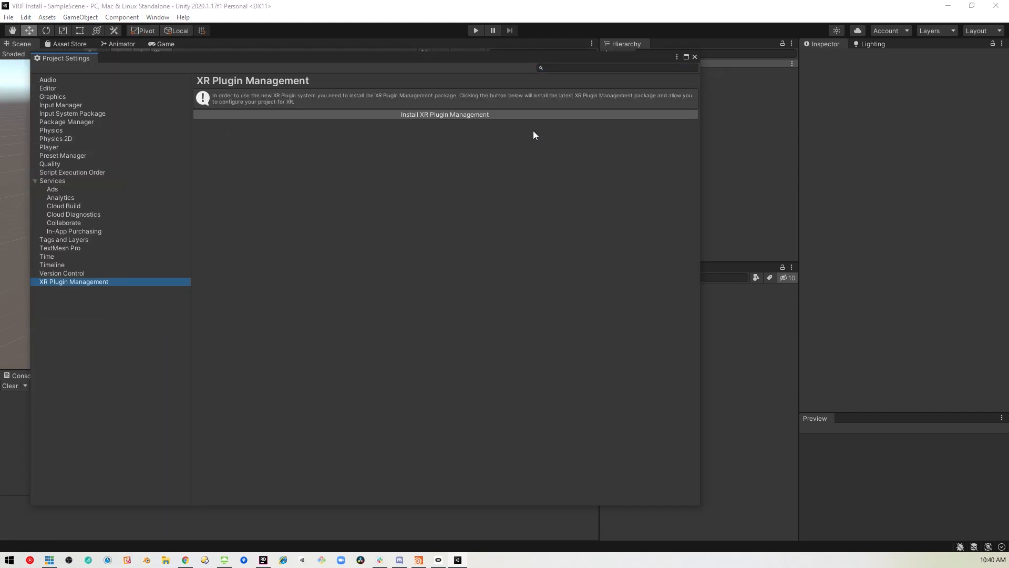
click(445, 115)
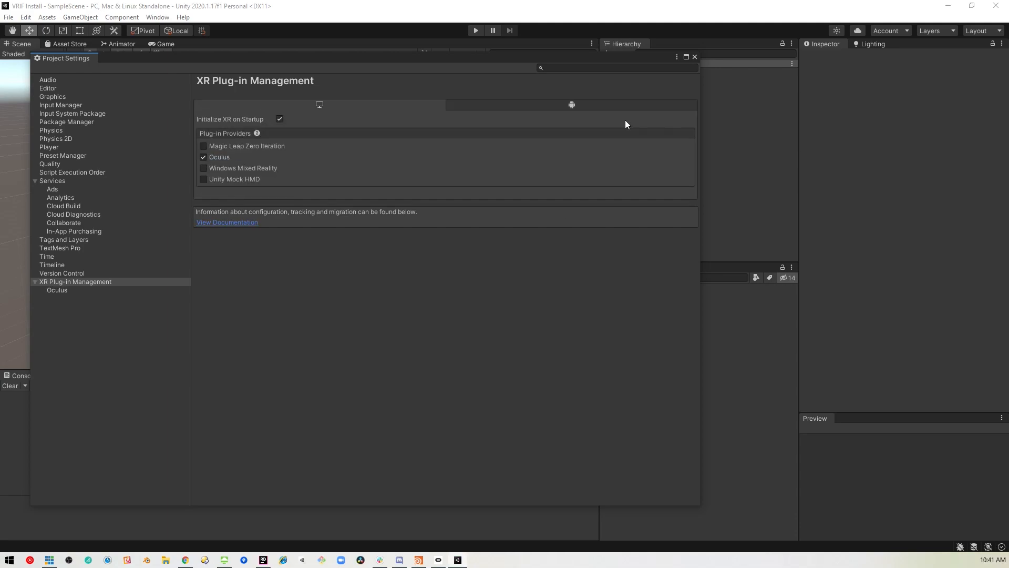
click(694, 56)
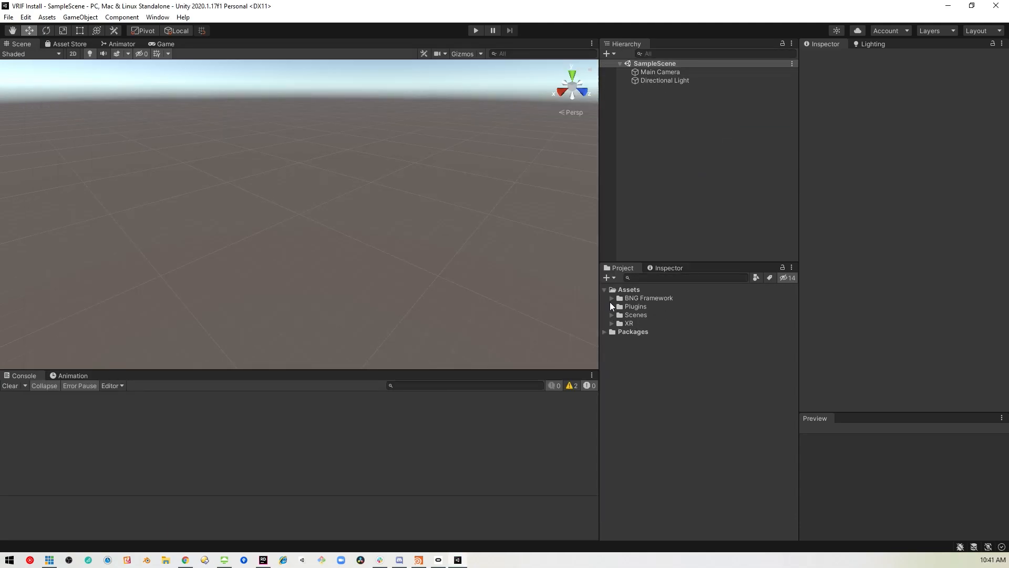
Step: Load the XR Demo scene from Assets/BNG Framework/Scenes
click(612, 298)
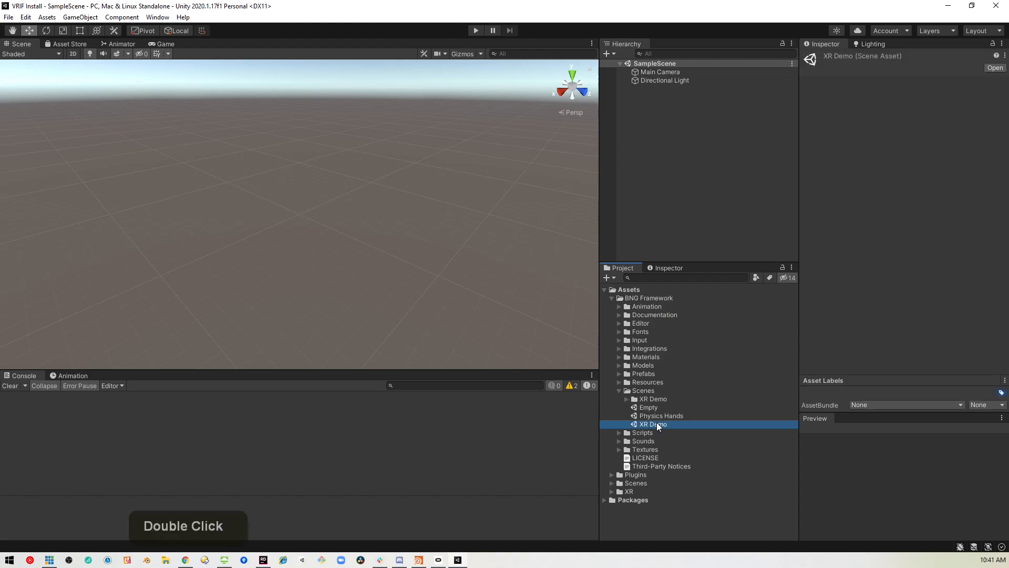
double_click(650, 423)
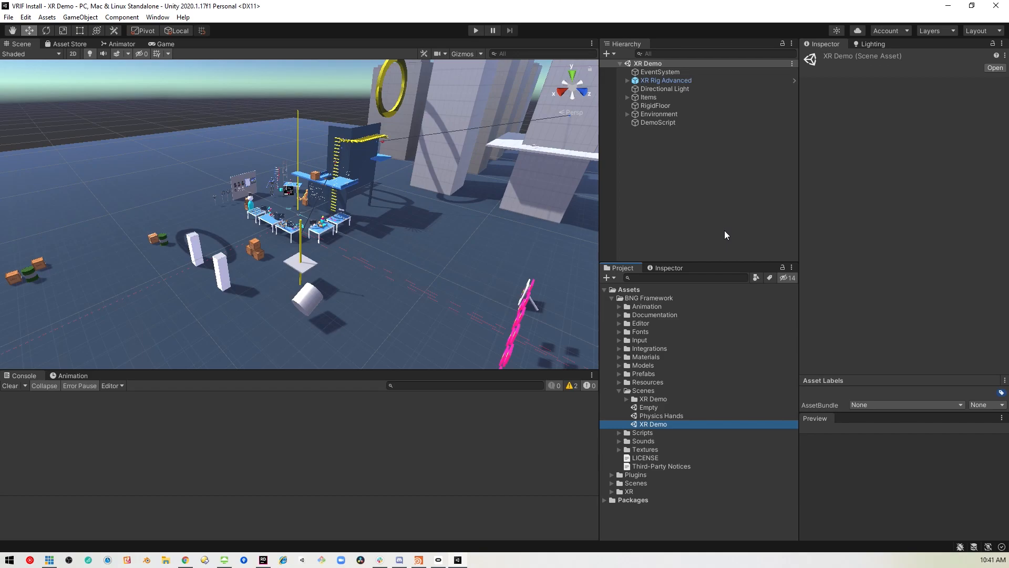
mouse_move(130, 341)
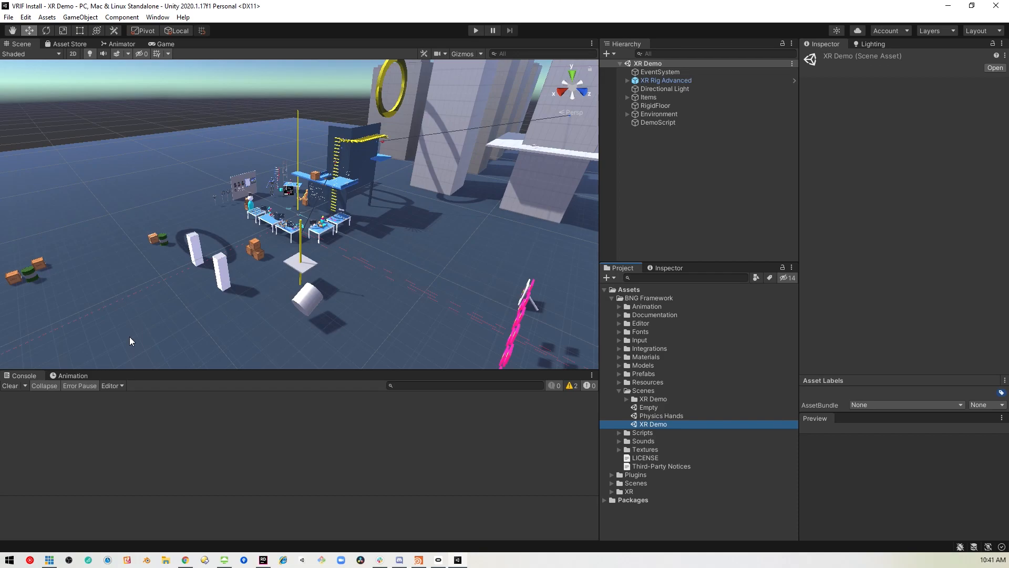
click(475, 30)
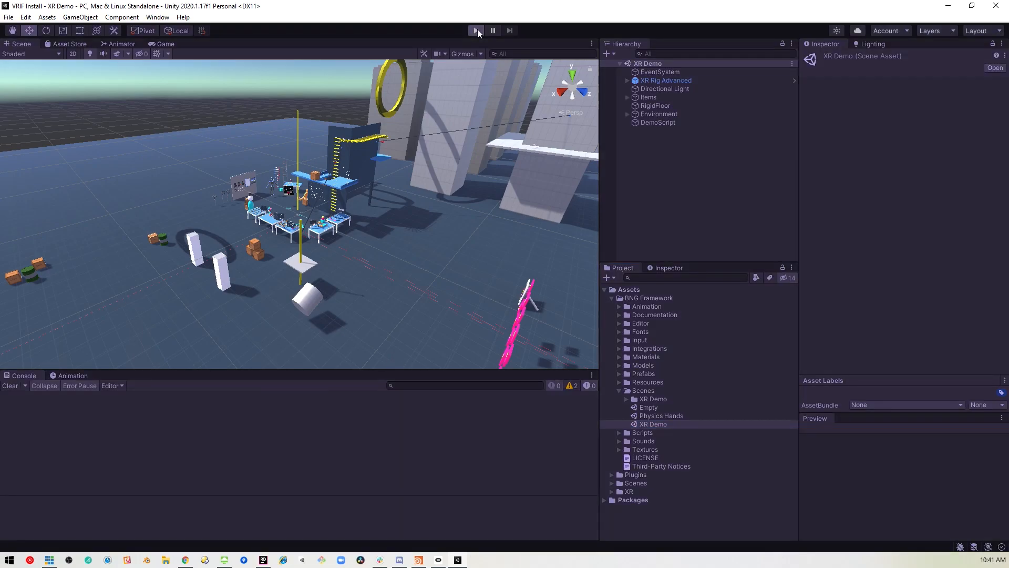
click(475, 30)
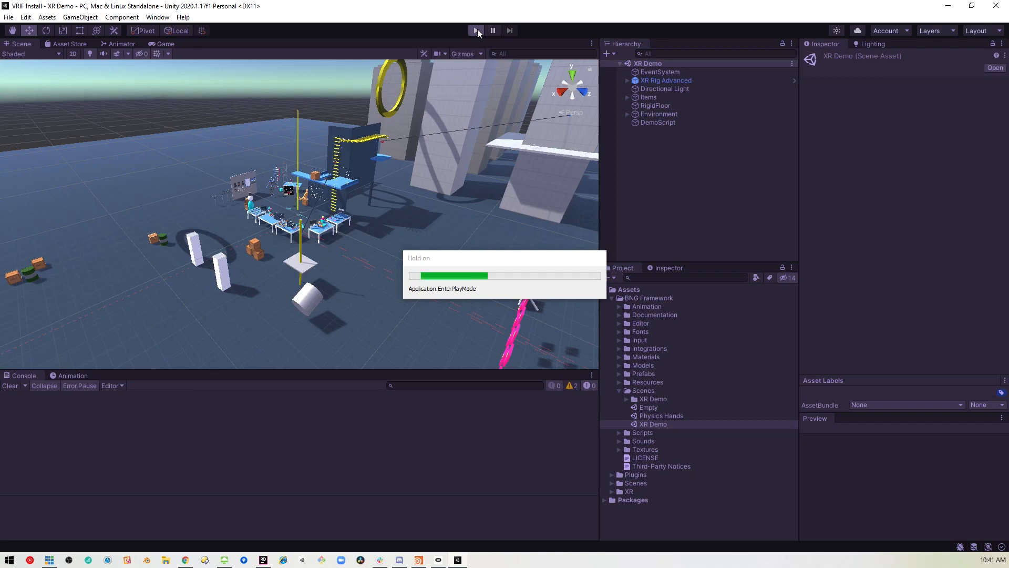
click(476, 30)
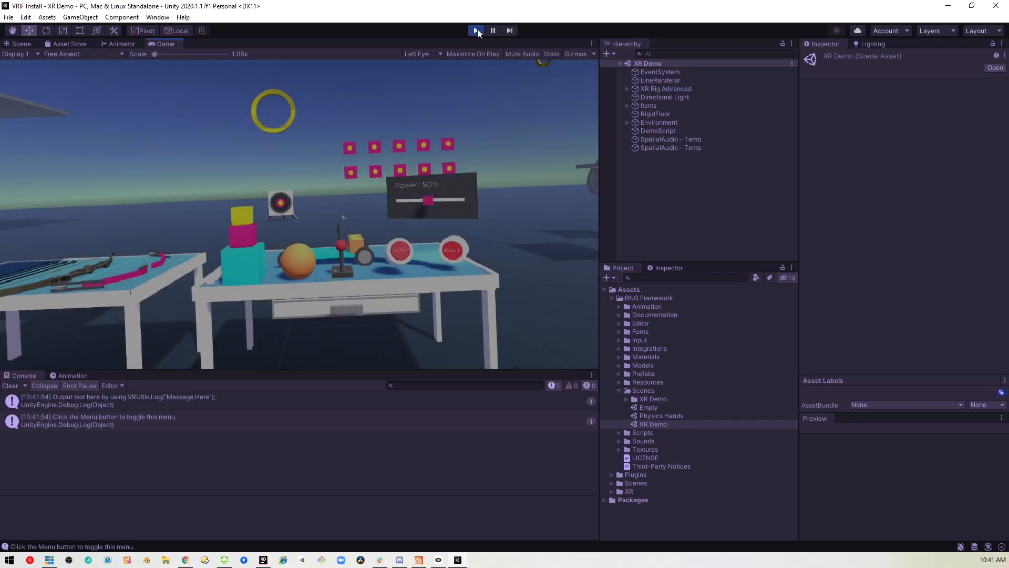
click(475, 29)
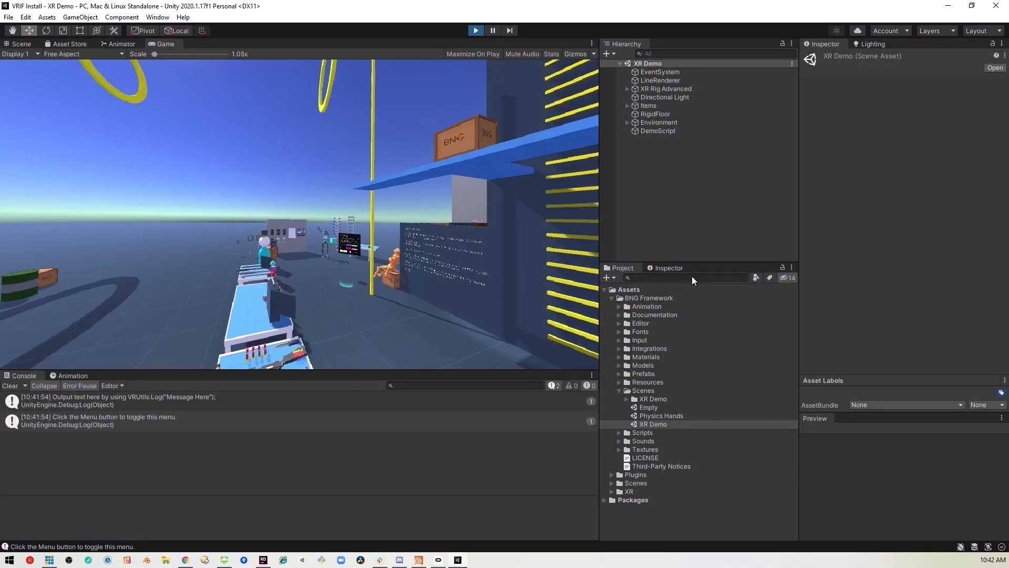
click(16, 44)
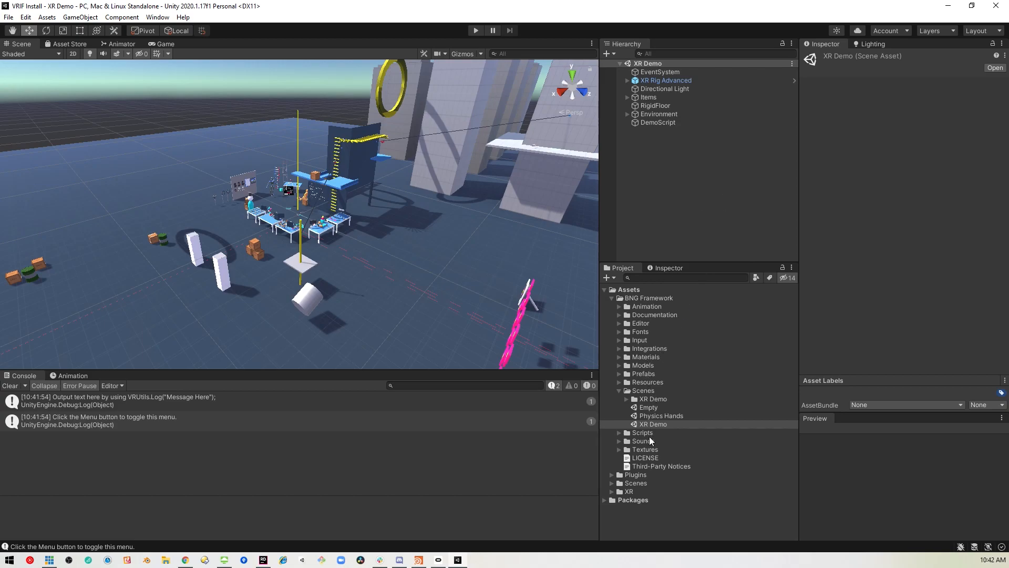
Step: Load SampleScene and search 'rig' to add the XR Rig prefab to the hierarchy
click(636, 483)
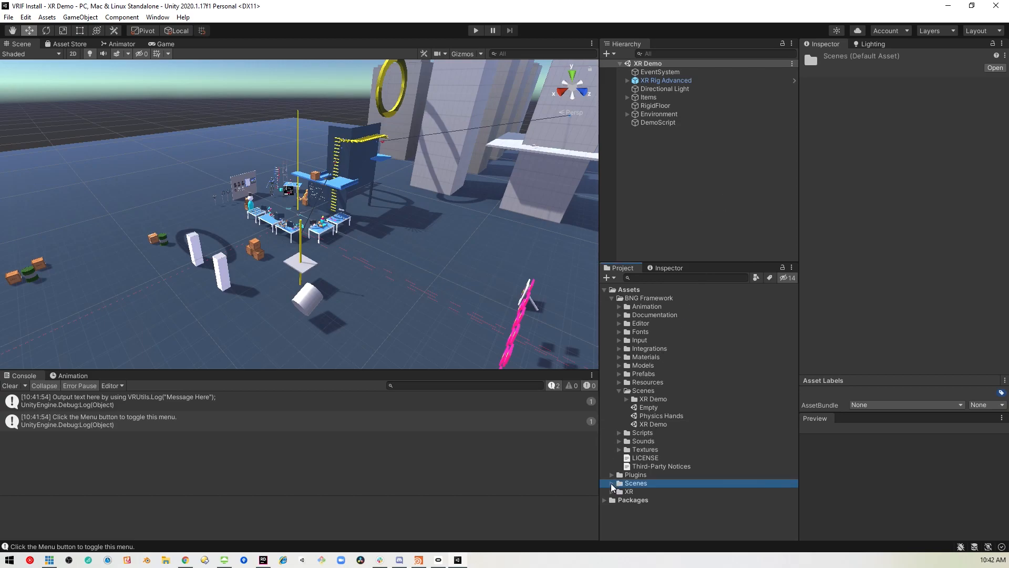
double_click(636, 482)
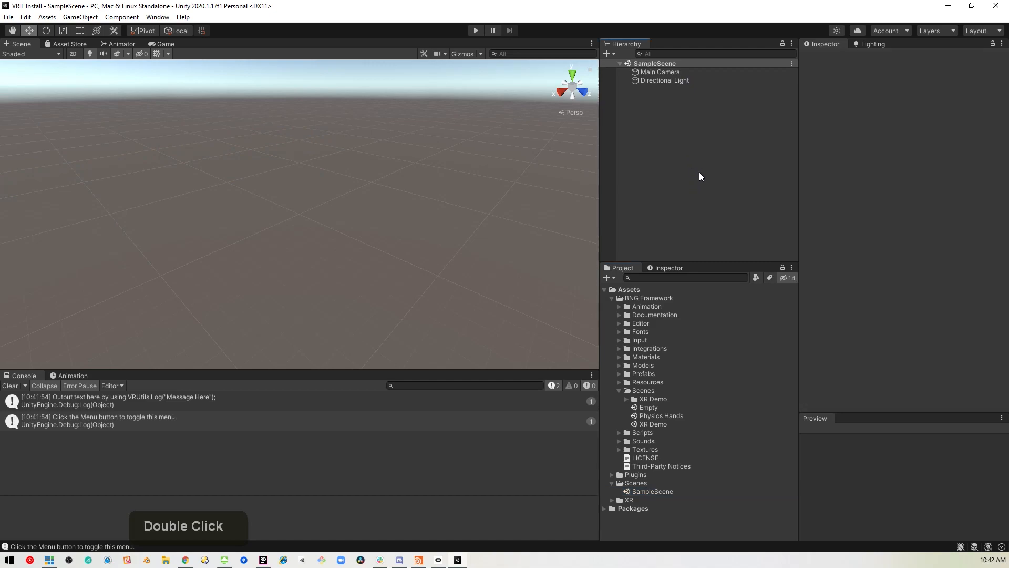
text(r)
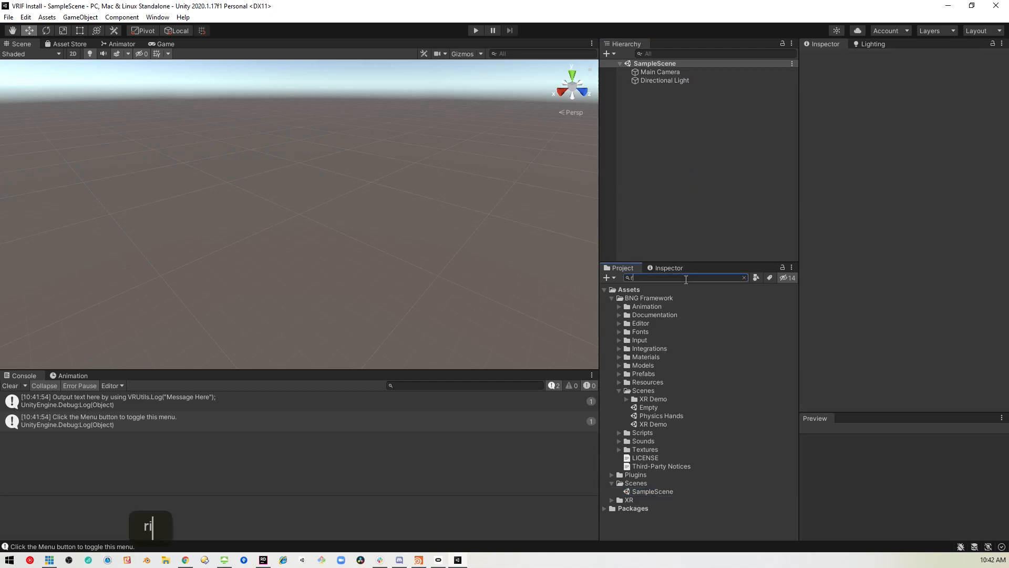
text(ig)
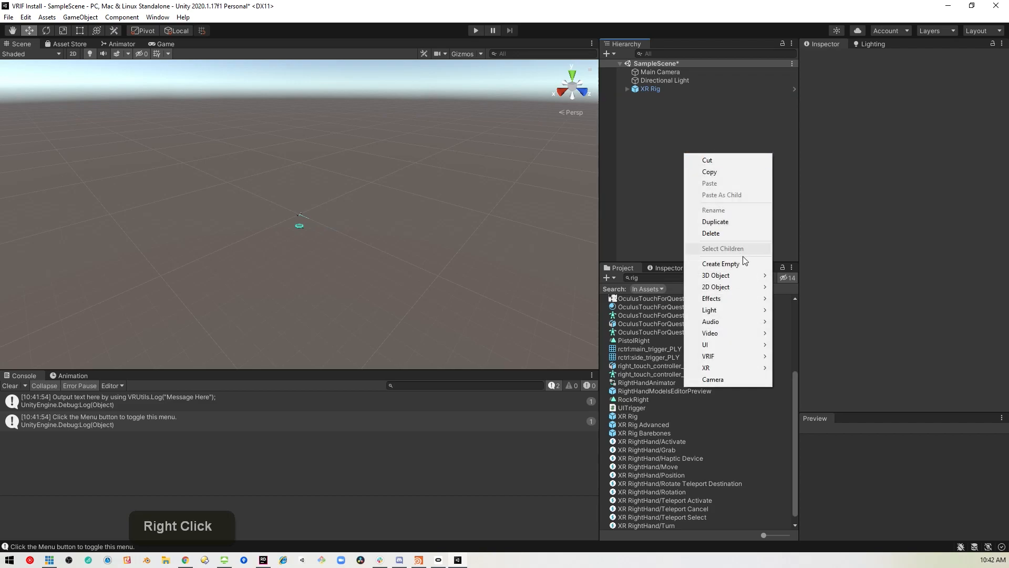
Step: Add a Plane, then set the XR Rig to Y position 1 with Floor tracking origin
click(714, 275)
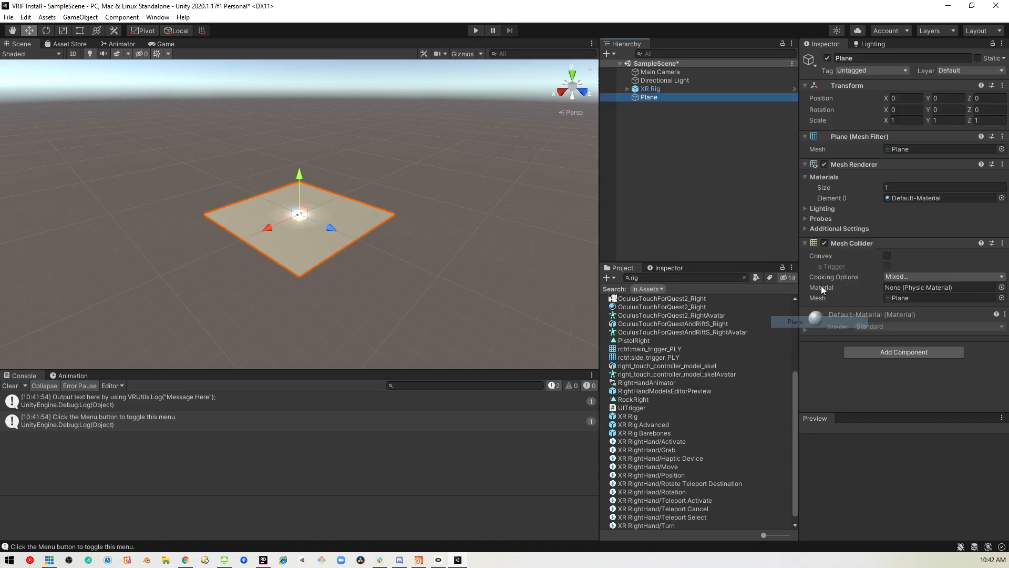
click(650, 88)
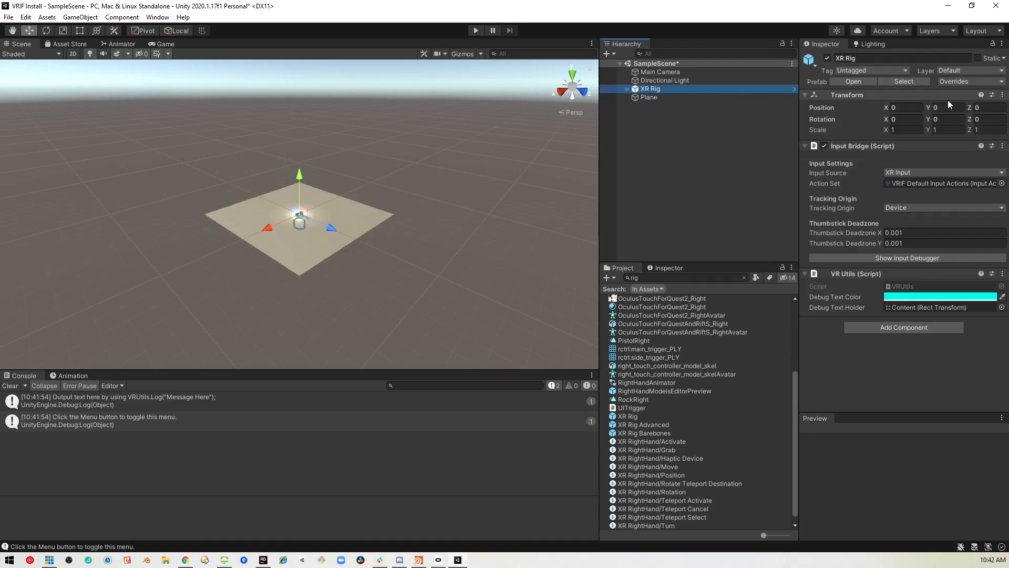
text(1)
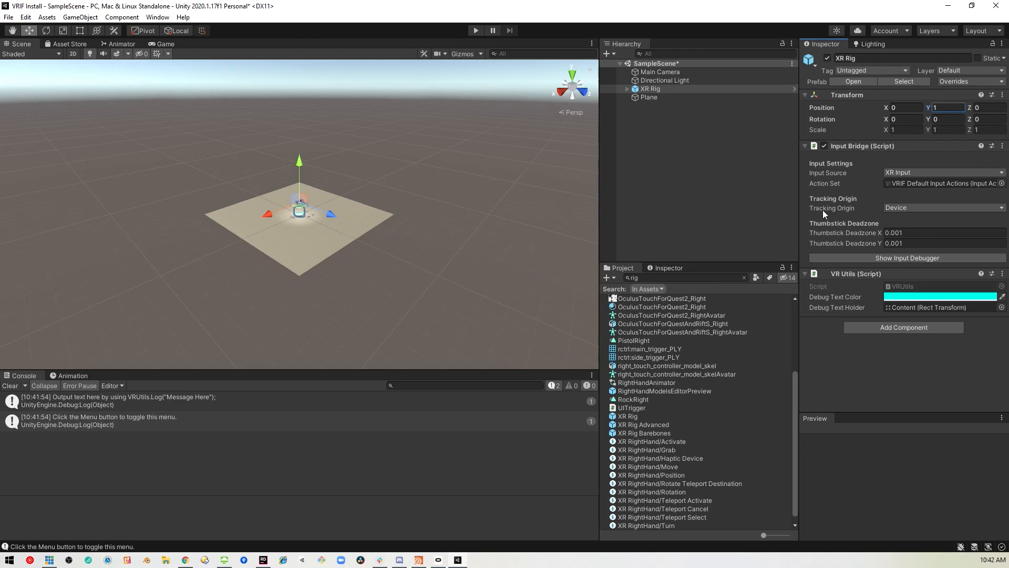
mouse_move(903, 212)
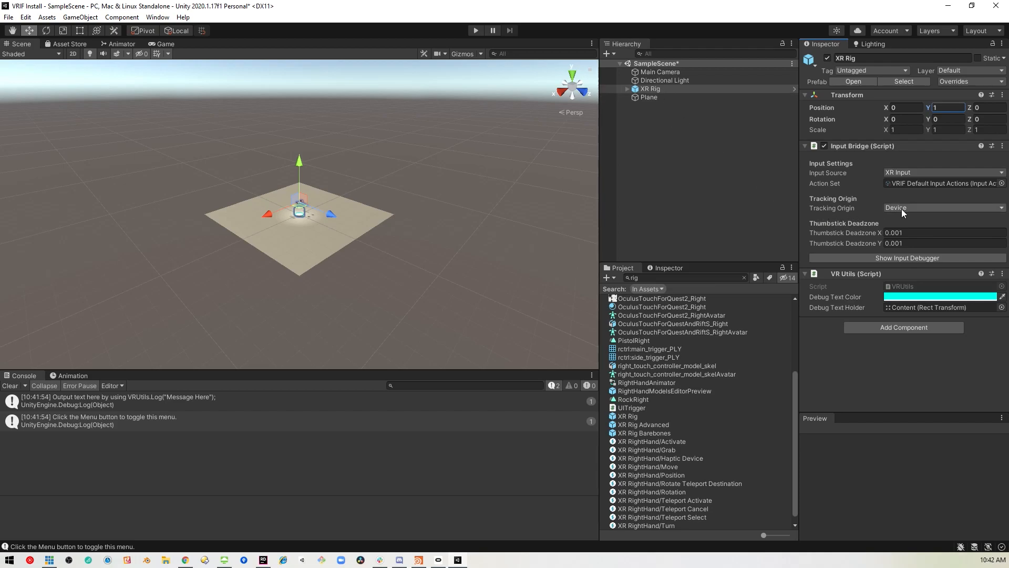
mouse_move(927, 207)
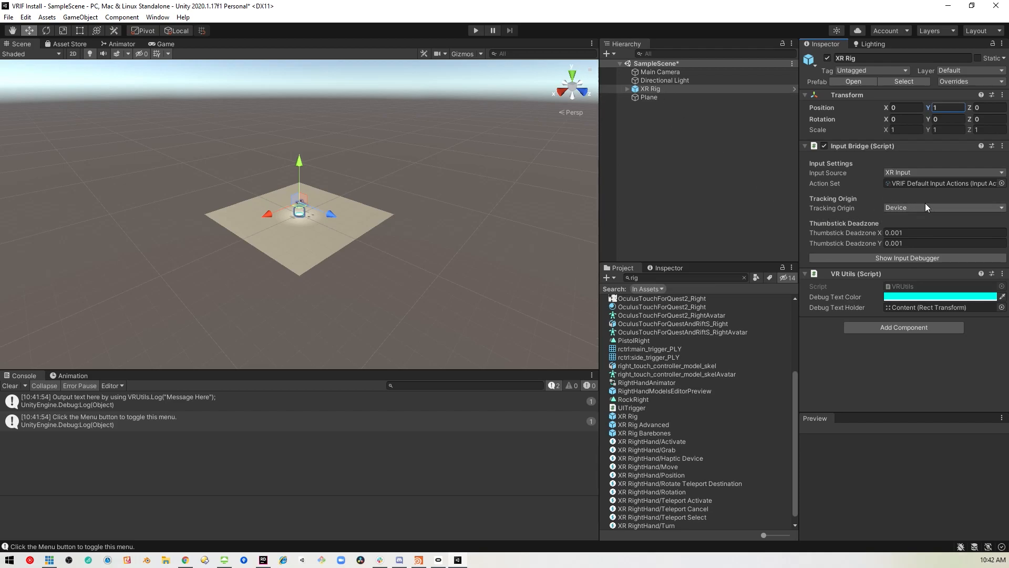
click(943, 207)
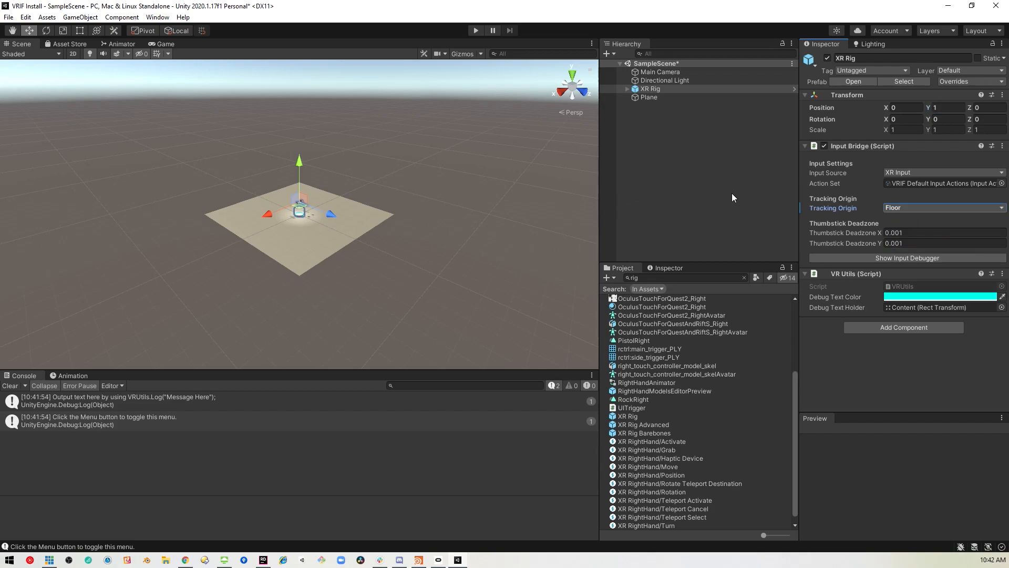
mouse_move(712, 181)
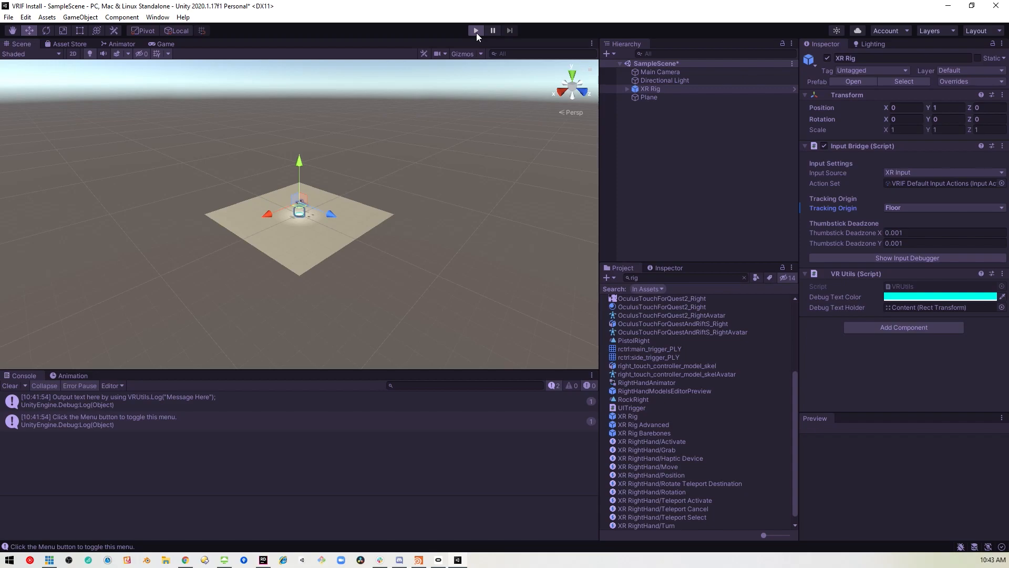
click(475, 29)
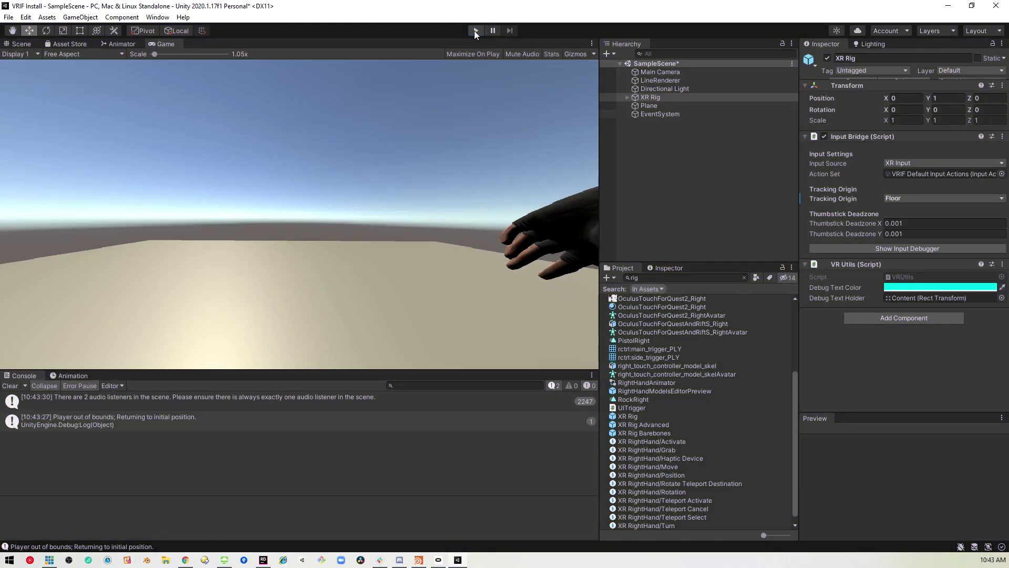
click(475, 29)
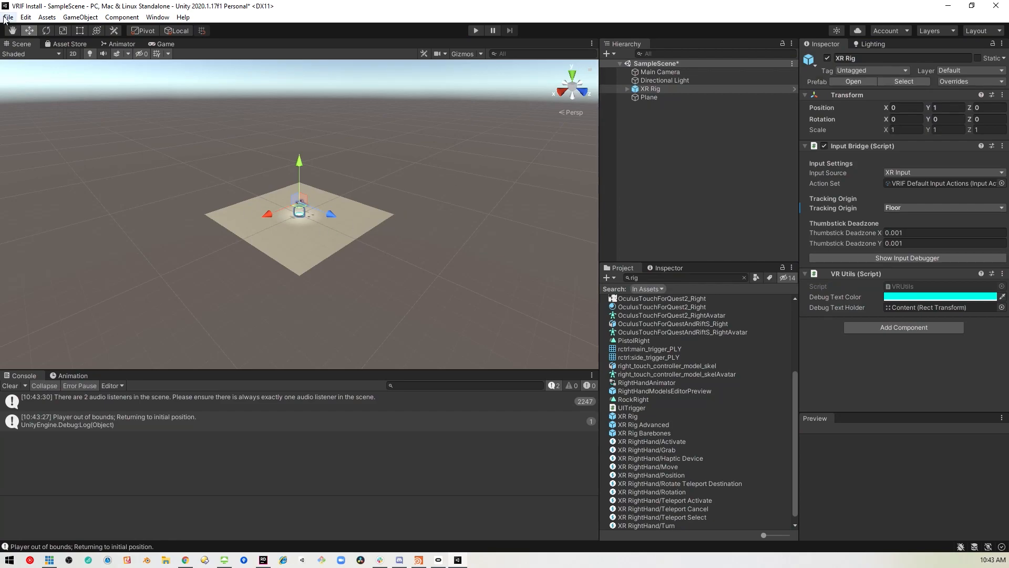
click(7, 19)
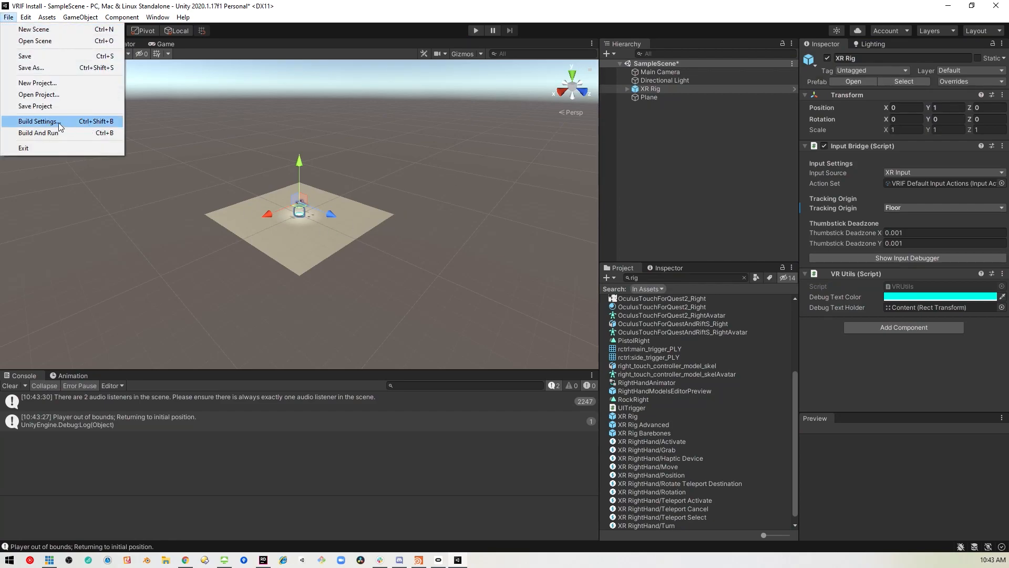
click(38, 122)
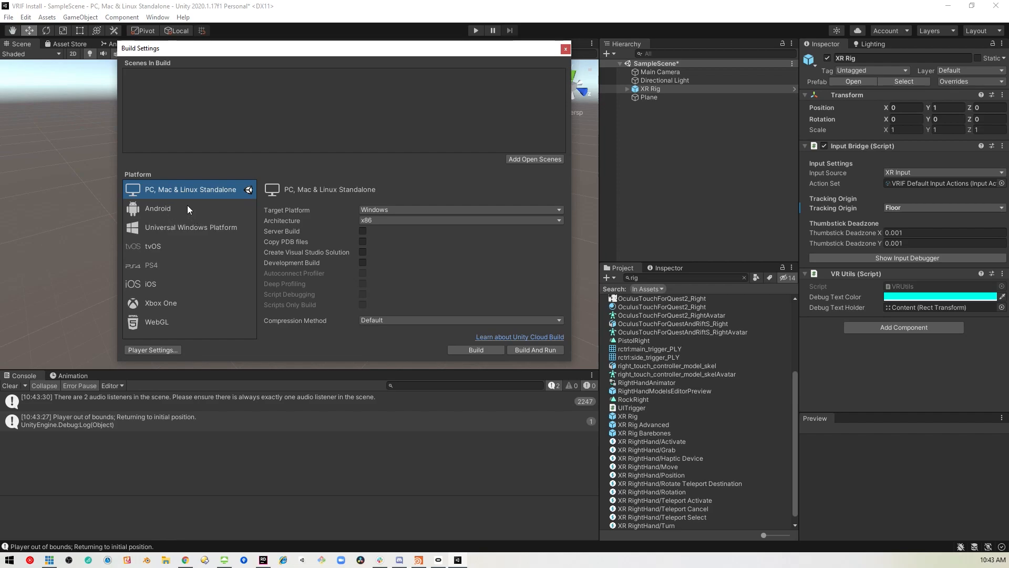
click(158, 208)
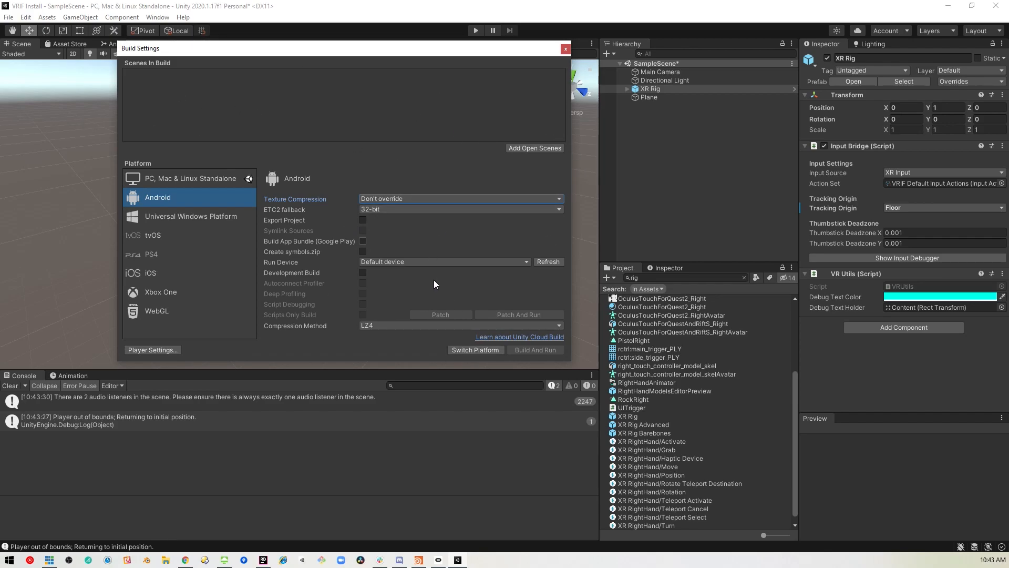
click(562, 48)
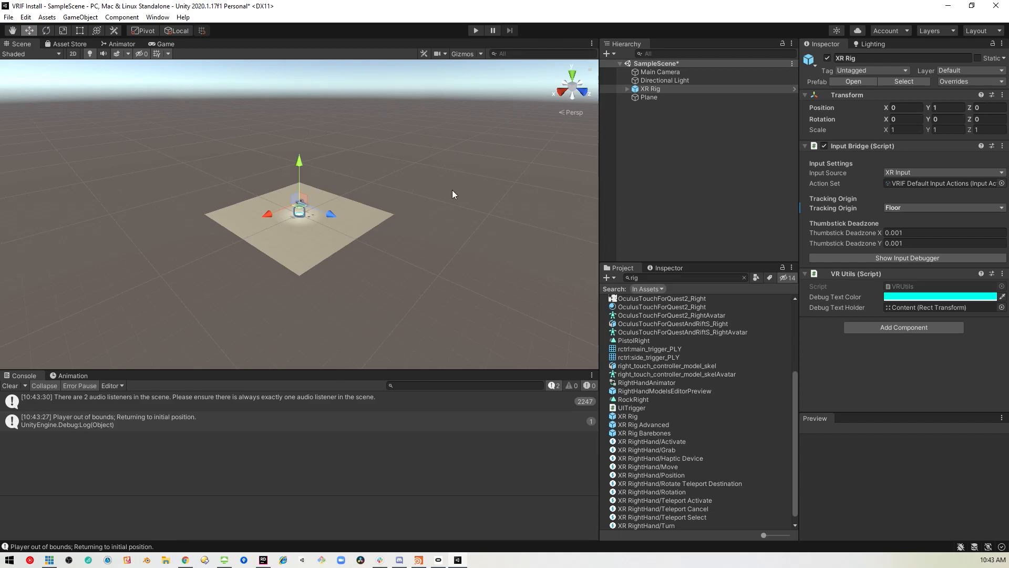
mouse_move(450, 194)
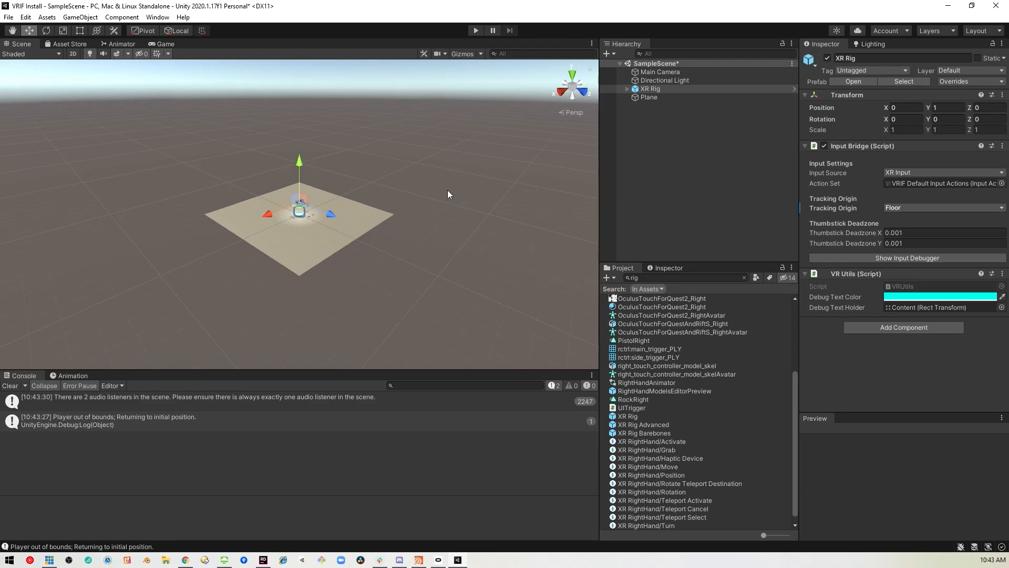